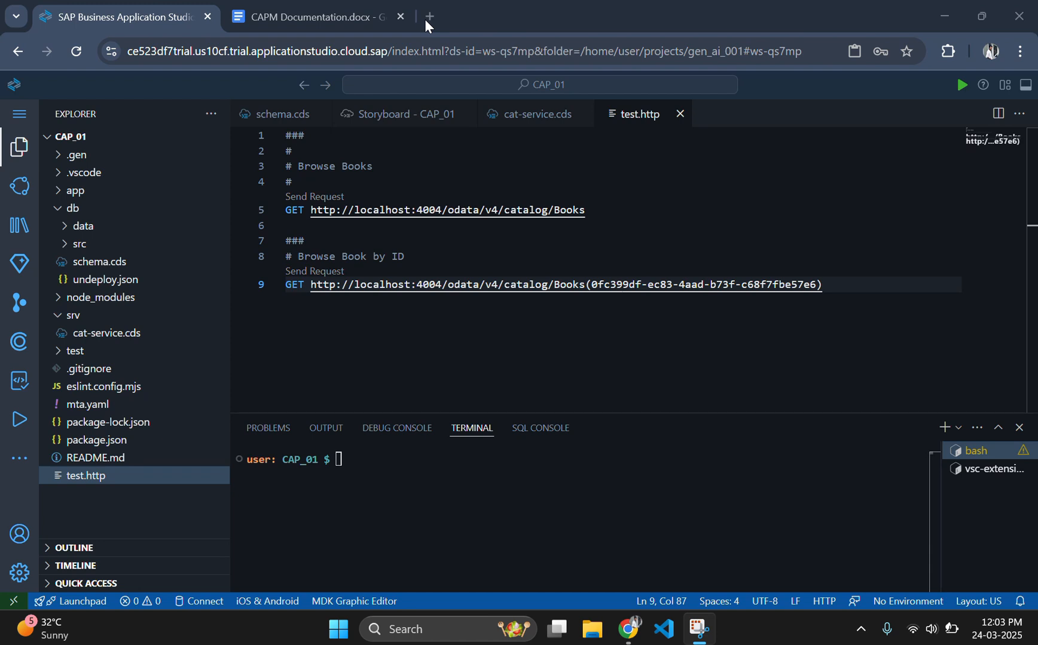
mouse_move(841, 267)
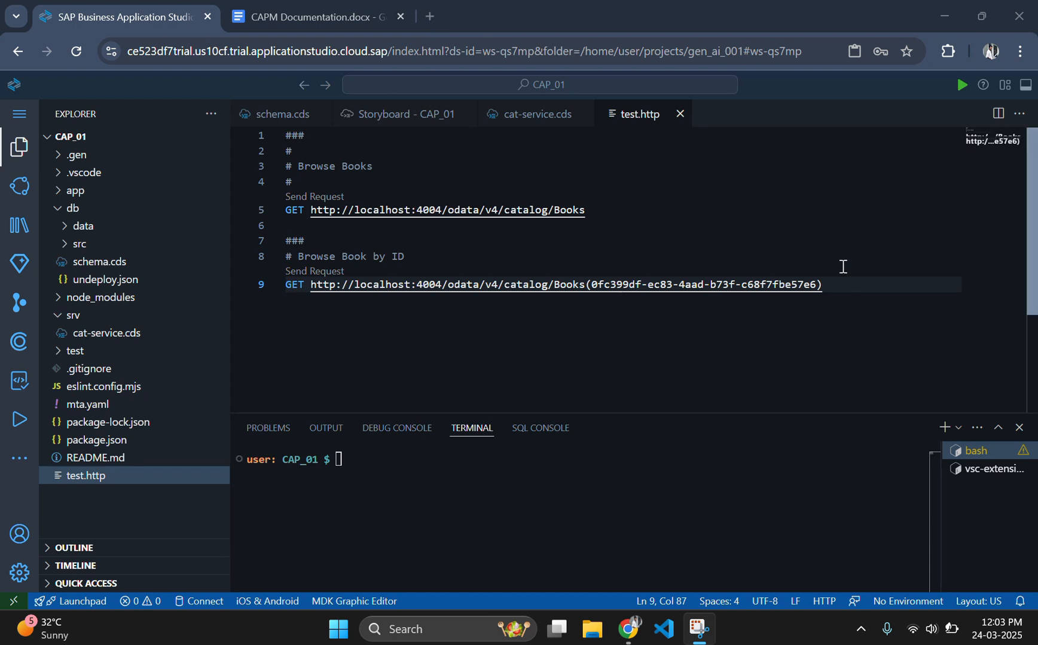
mouse_move(843, 275)
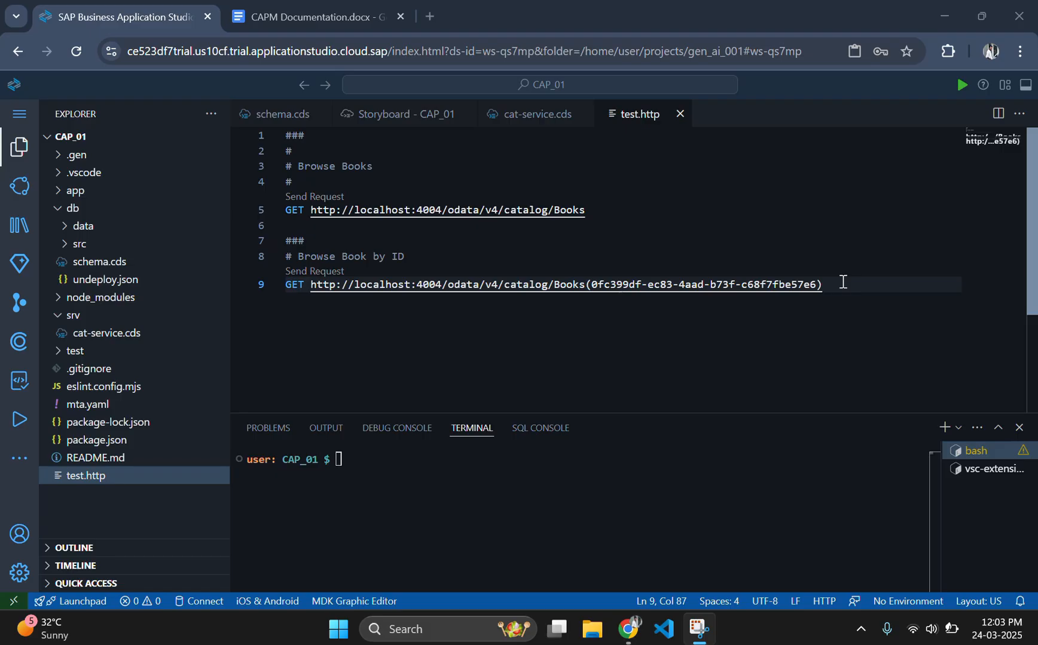
Step: Add a fresh blank line below the Browse Book by ID request in test.http
key(Enter)
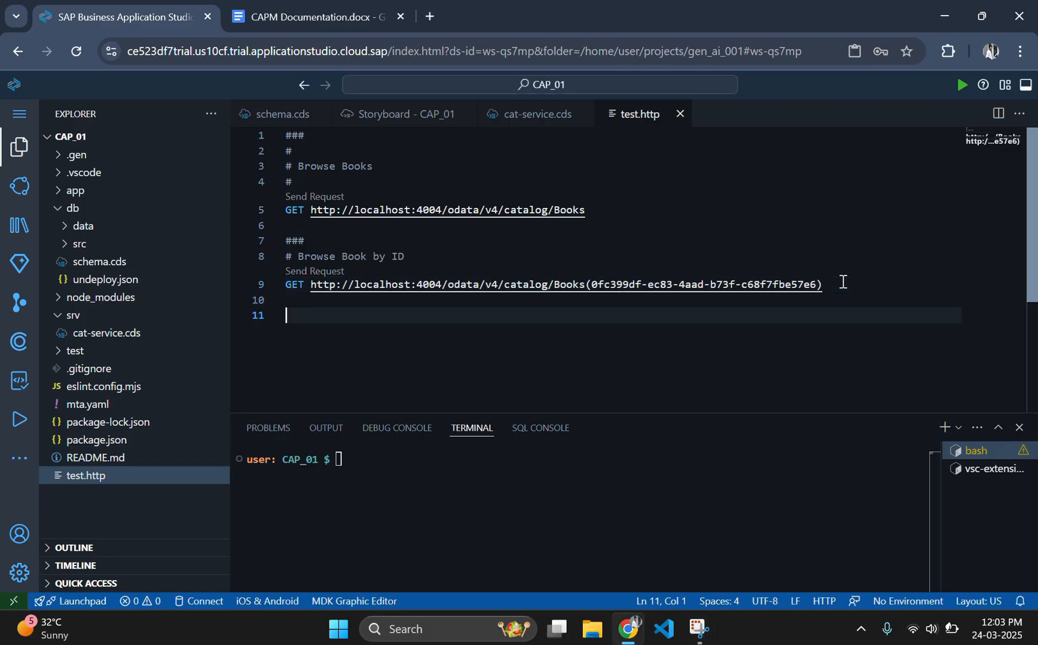
Step: Write a '### insert a new book' comment heading and accept the POST snippet with JSON body
text(##)
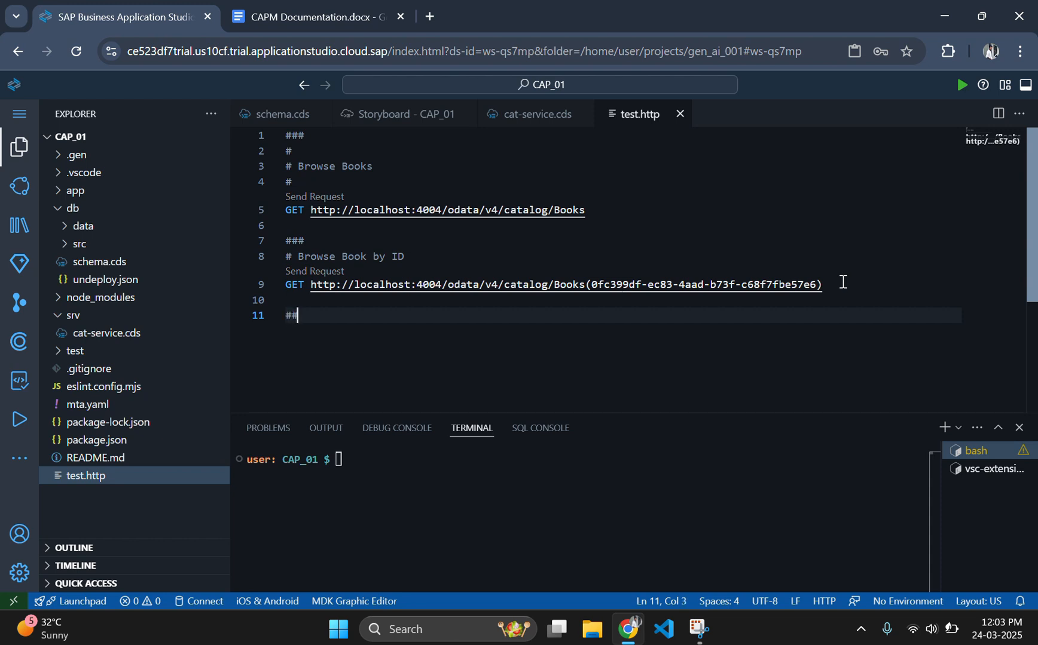
text(# Browse Books by Author)
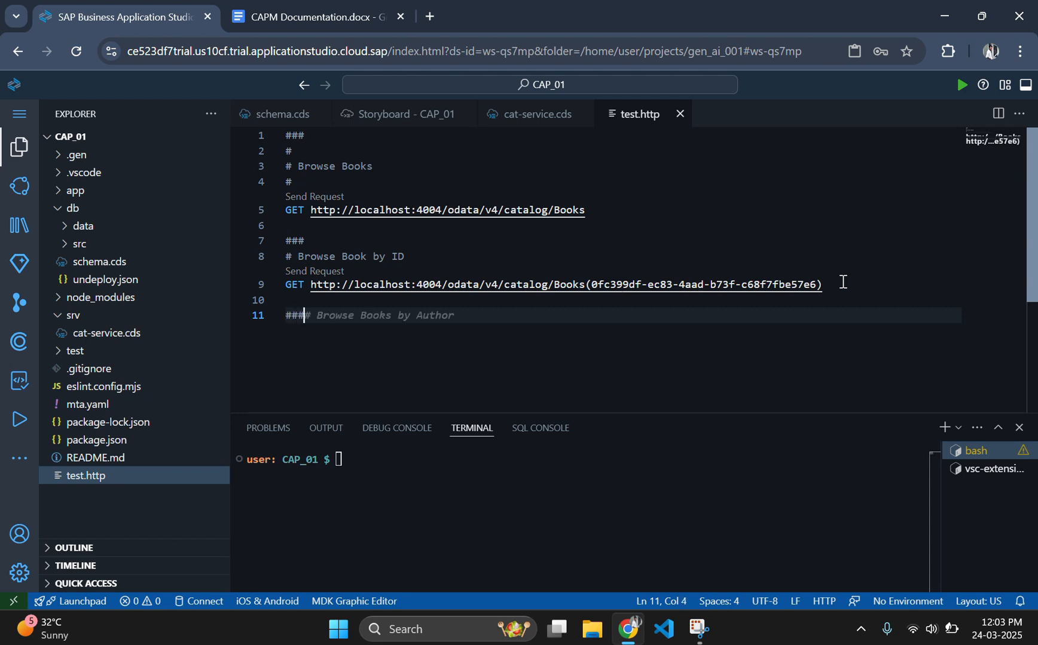
text(insert a)
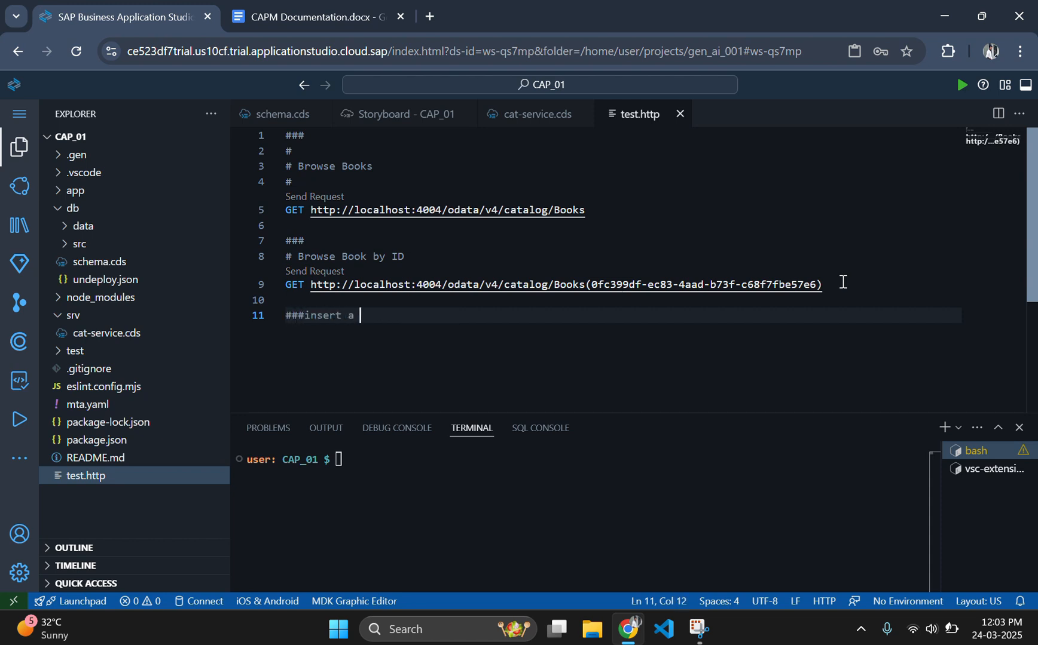
text(new bo)
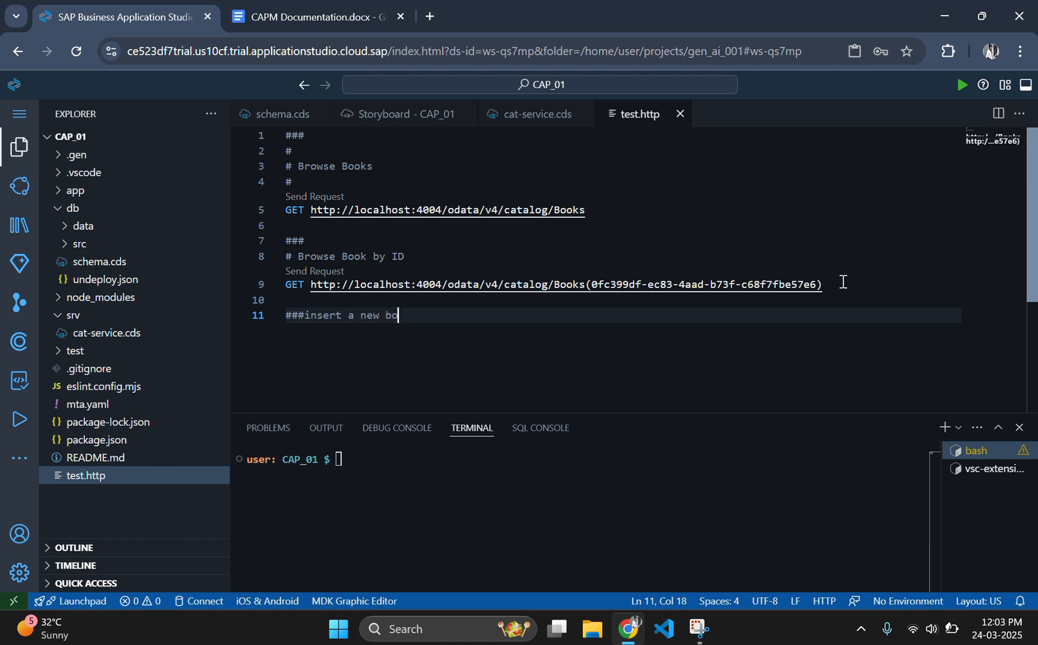
text(ok)
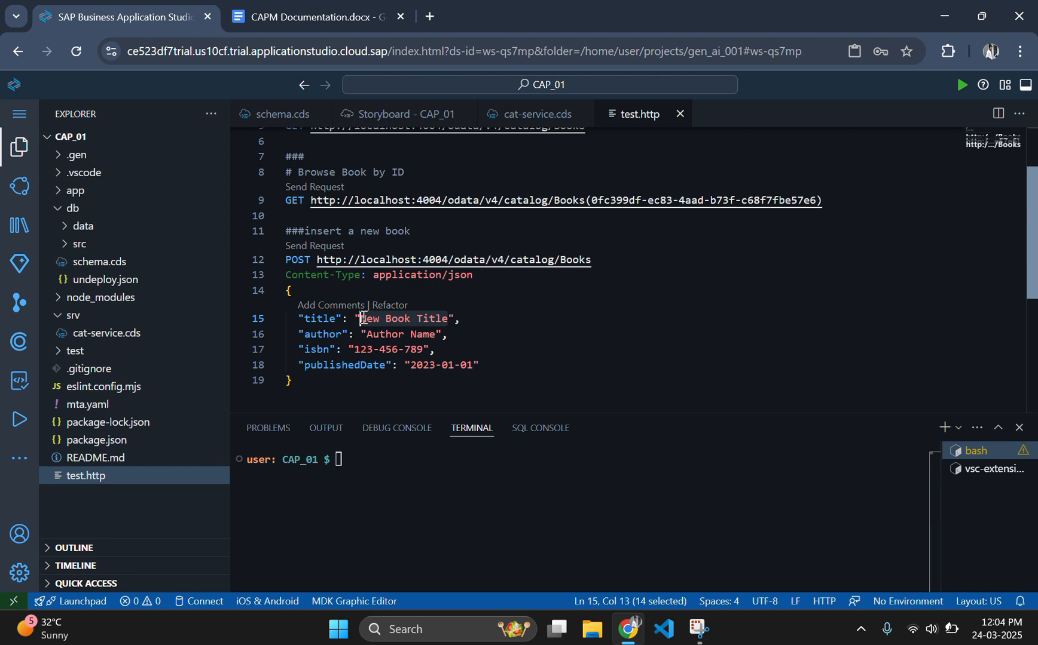
Step: Set the POST body's title to Oliver and author to Jinoy
text(O",)
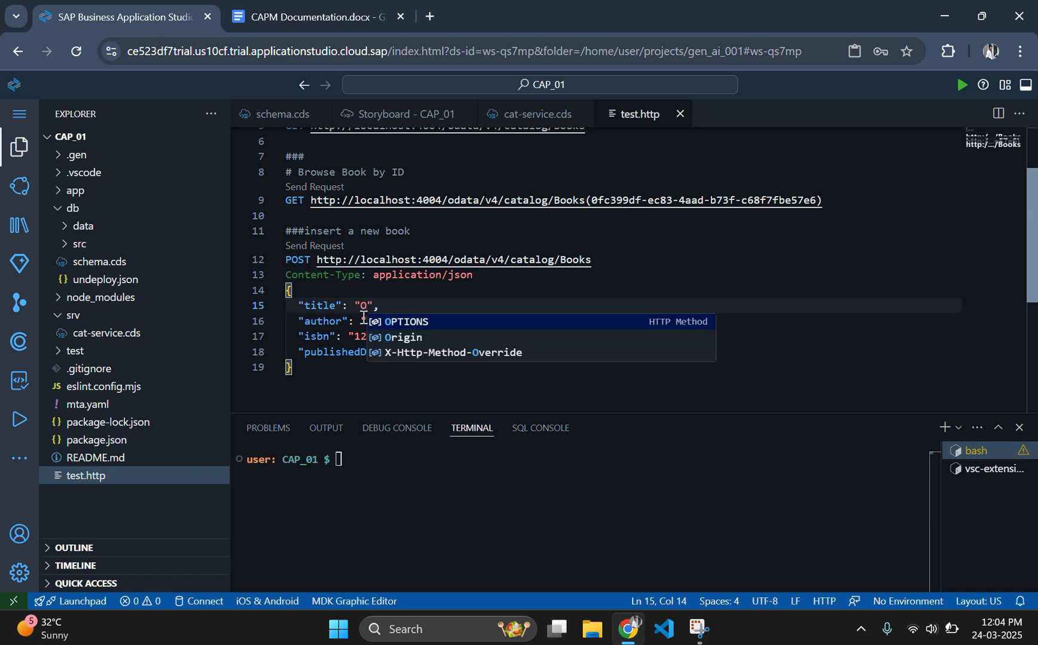
text(live)
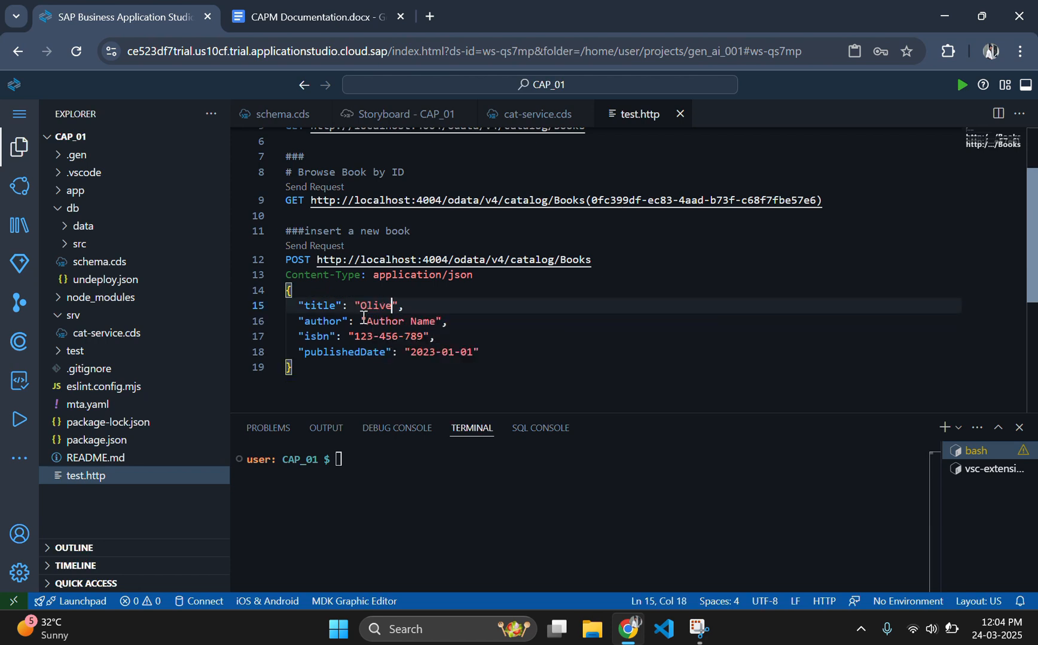
text(r)
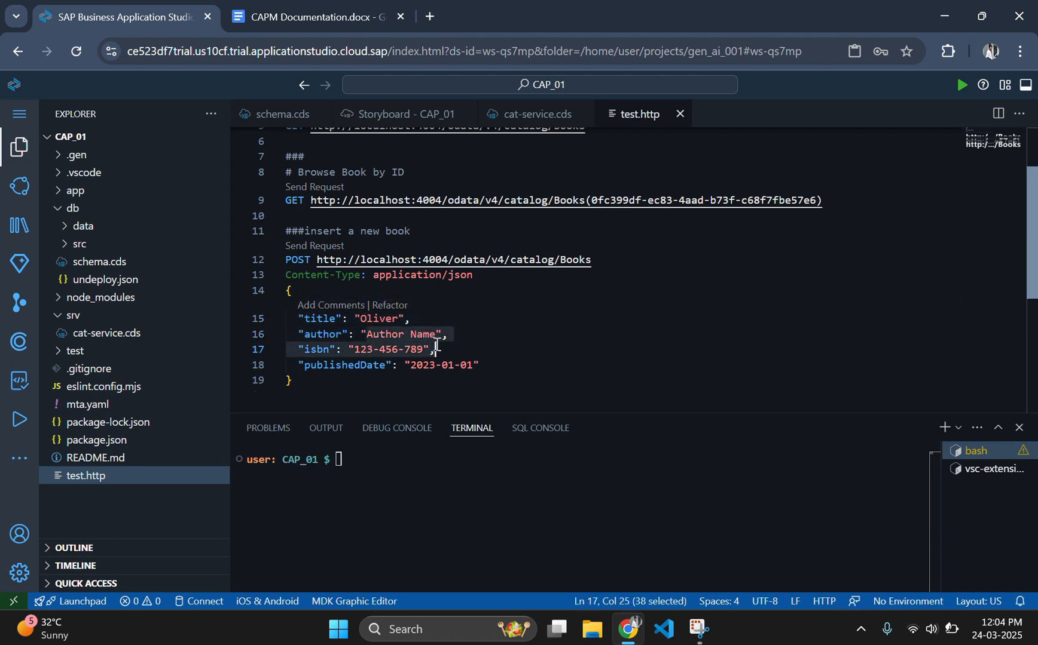
text(J)
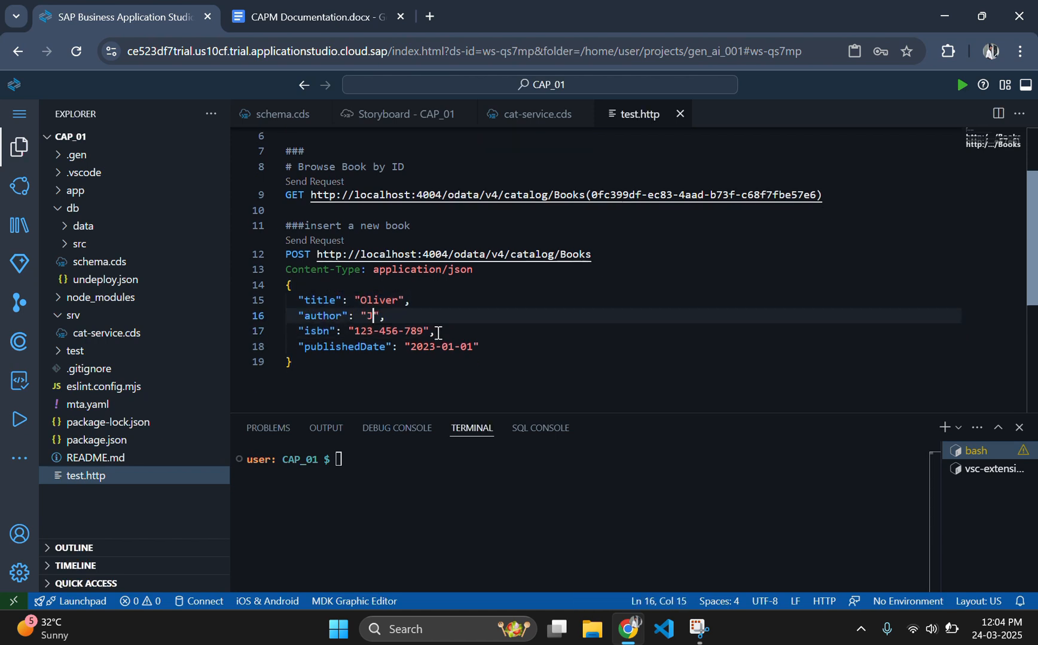
text(inoy)
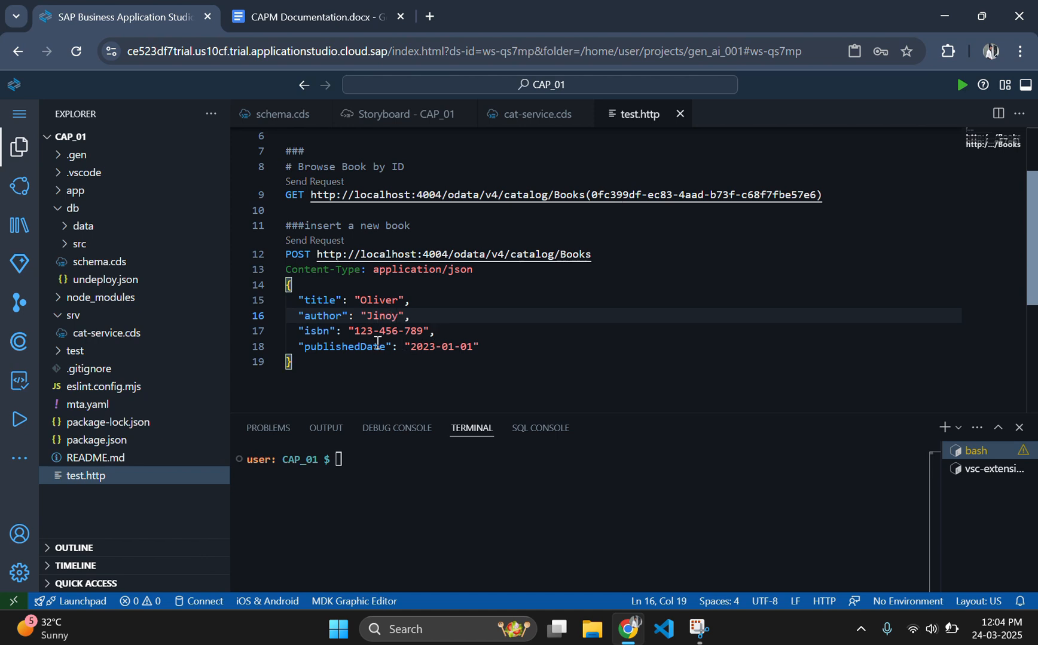
text(Doe)
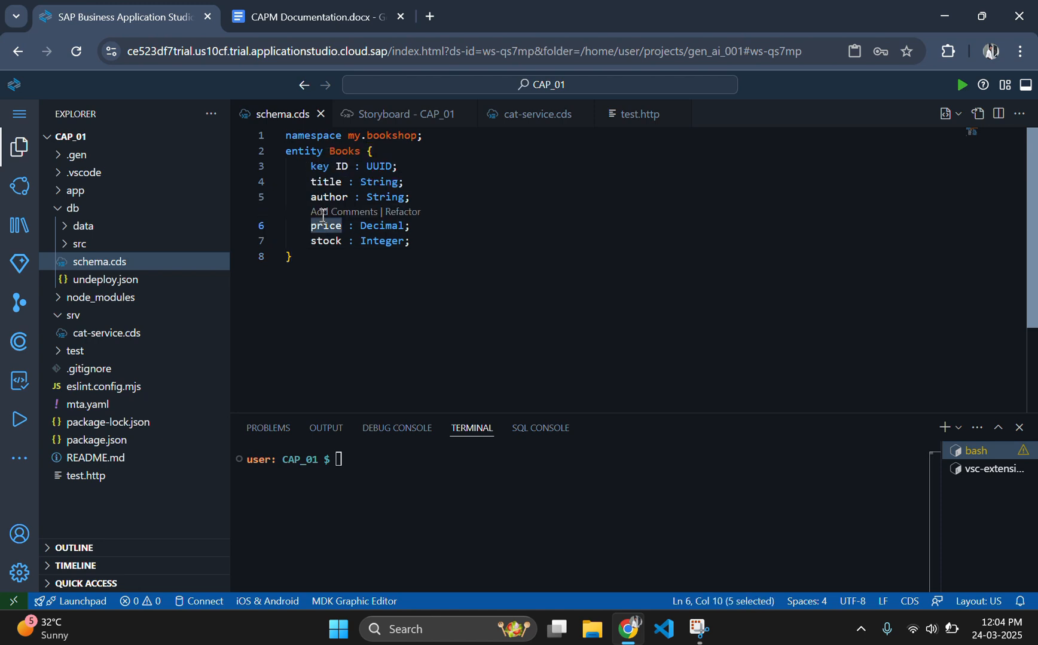
Step: After checking schema.cds, replace publishedDate with stock 11 and isbn with price 1000.12 in the body
click(639, 113)
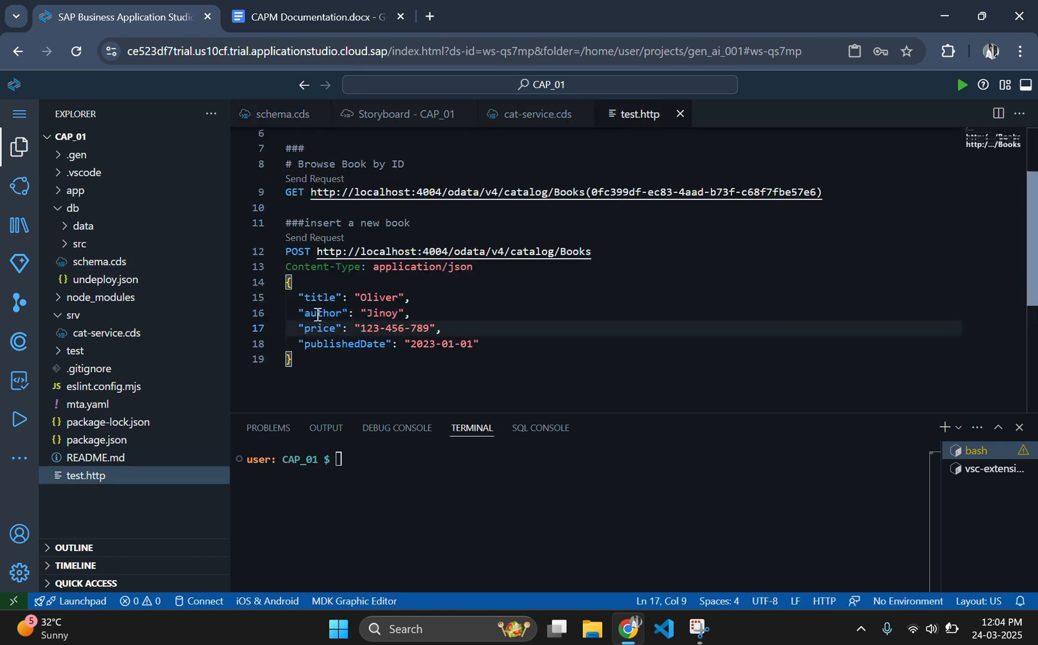
click(282, 114)
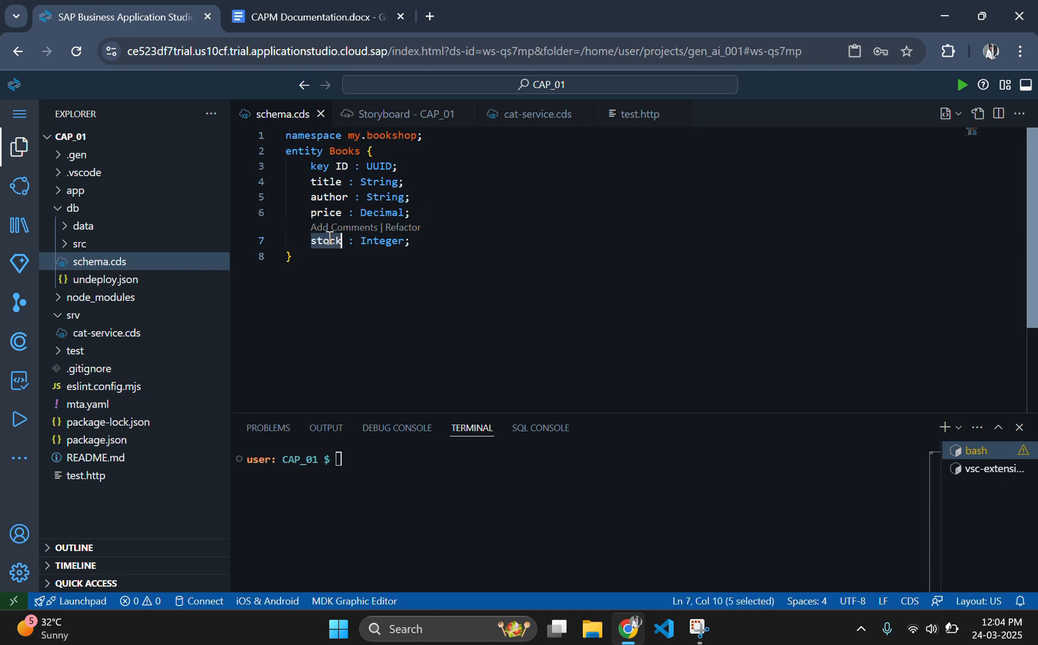
click(639, 114)
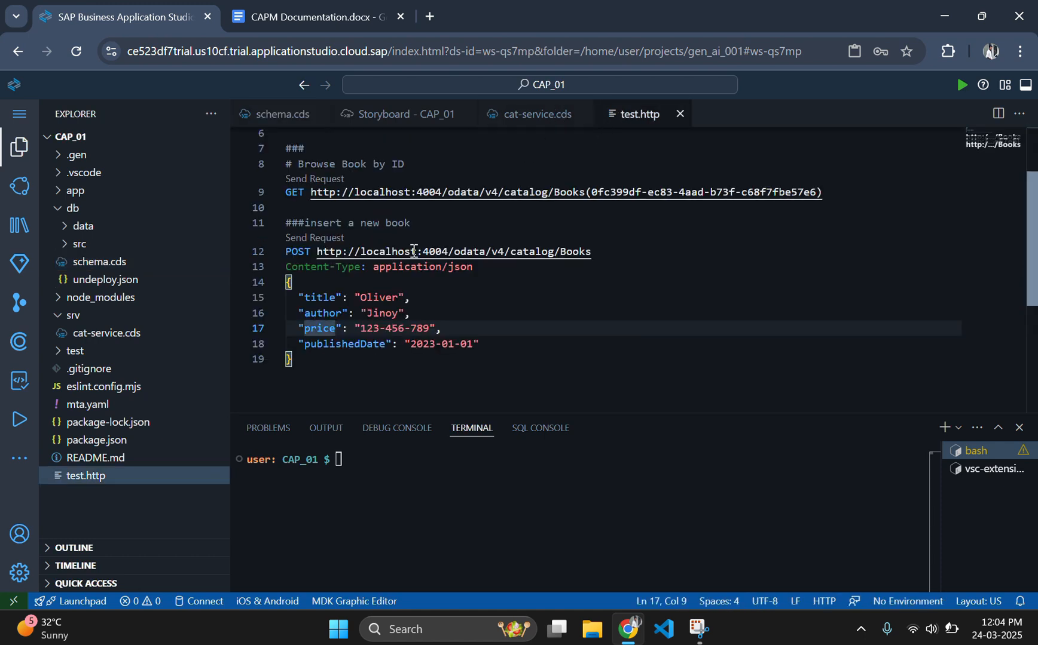
double_click(344, 343)
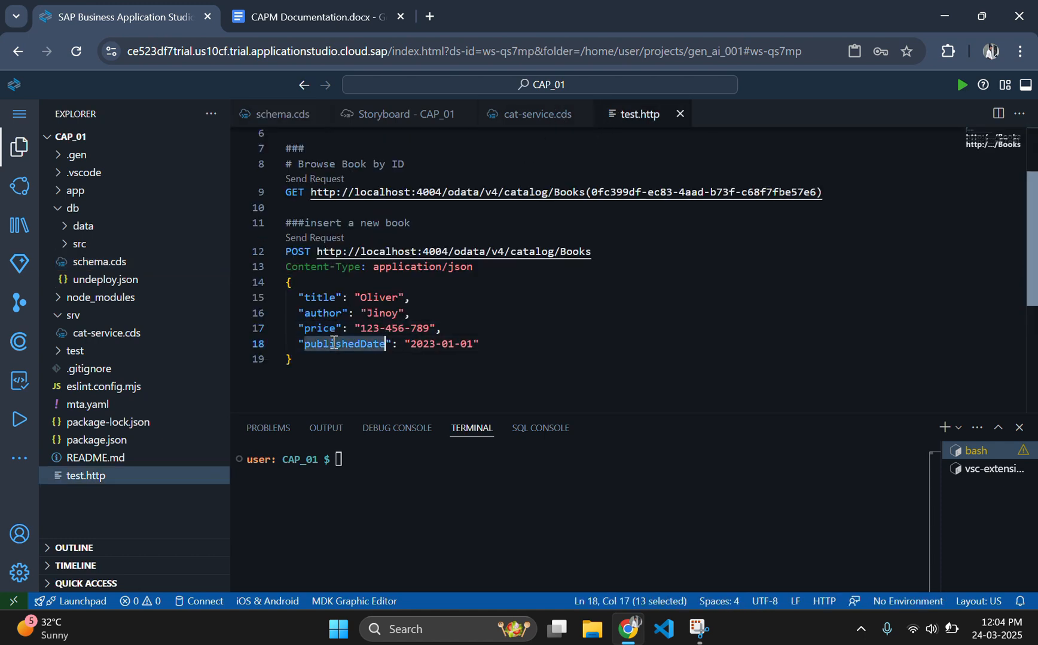
text(stock)
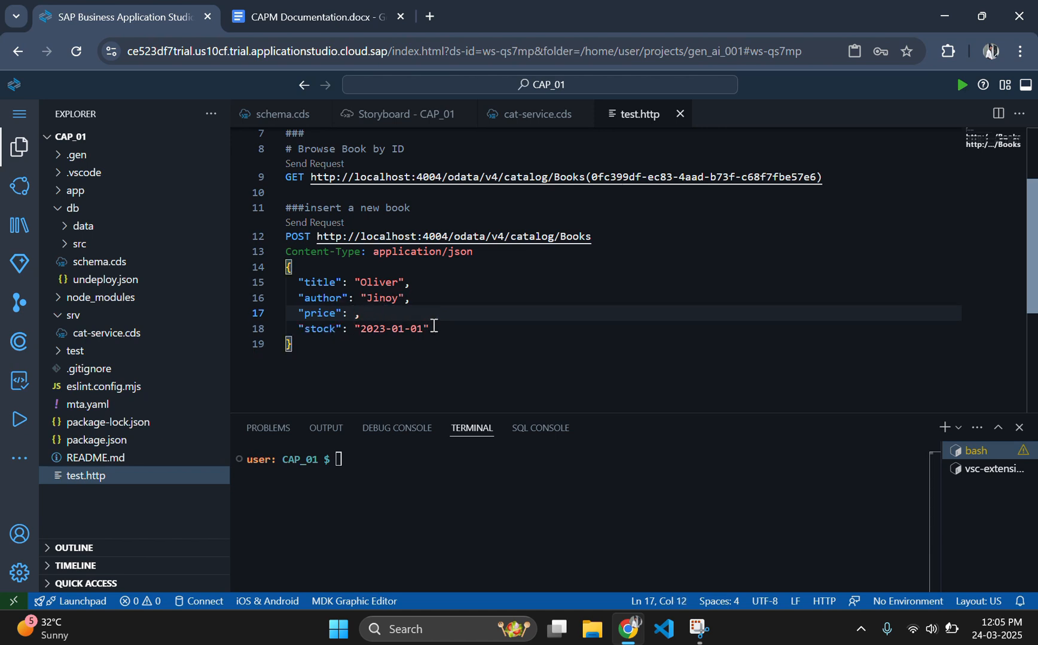
text(1000)
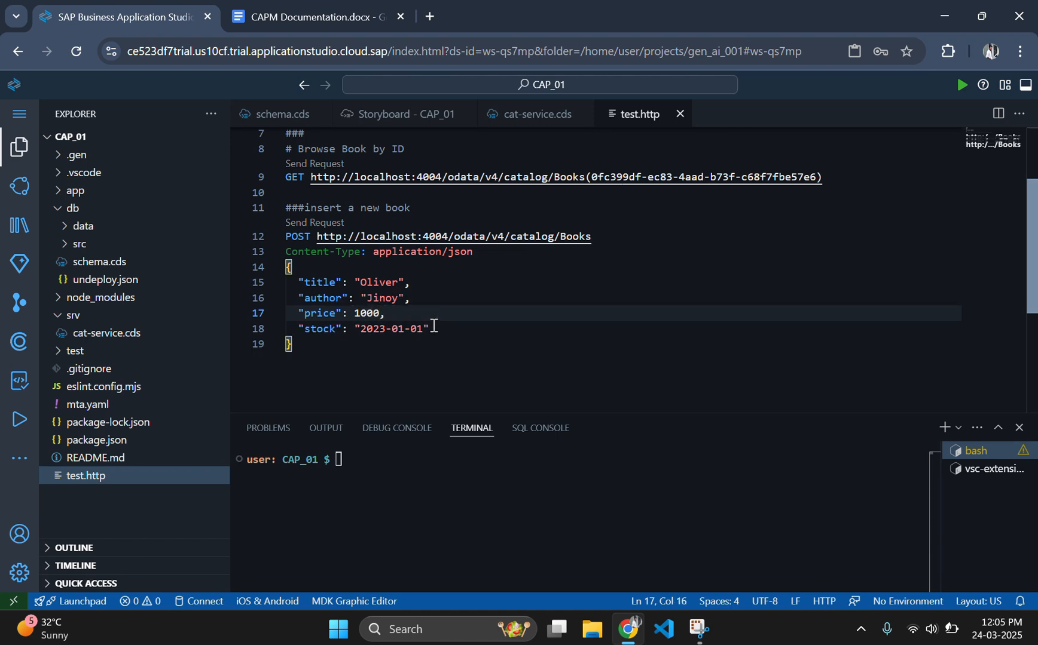
text(.12)
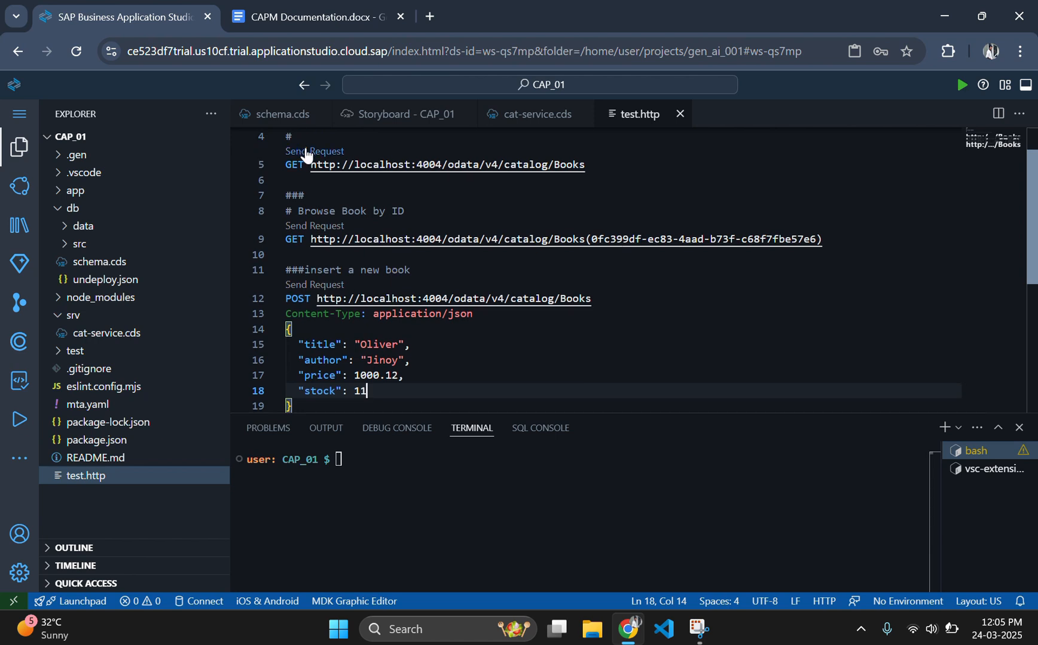
Step: Start the CAP service with cds watch in the terminal
click(314, 150)
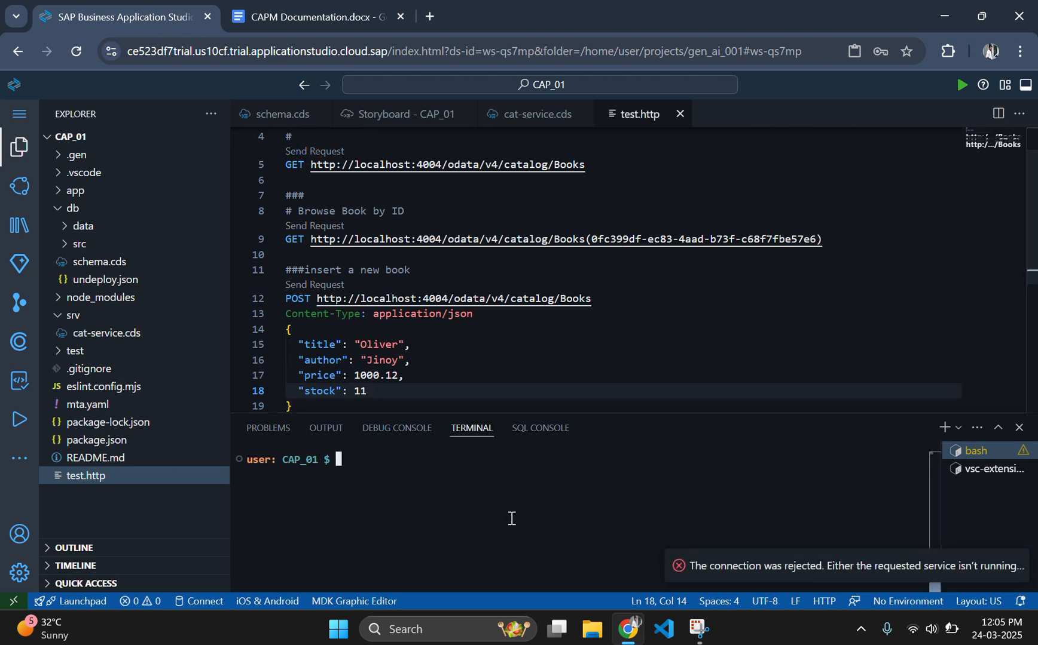
text(cds watch)
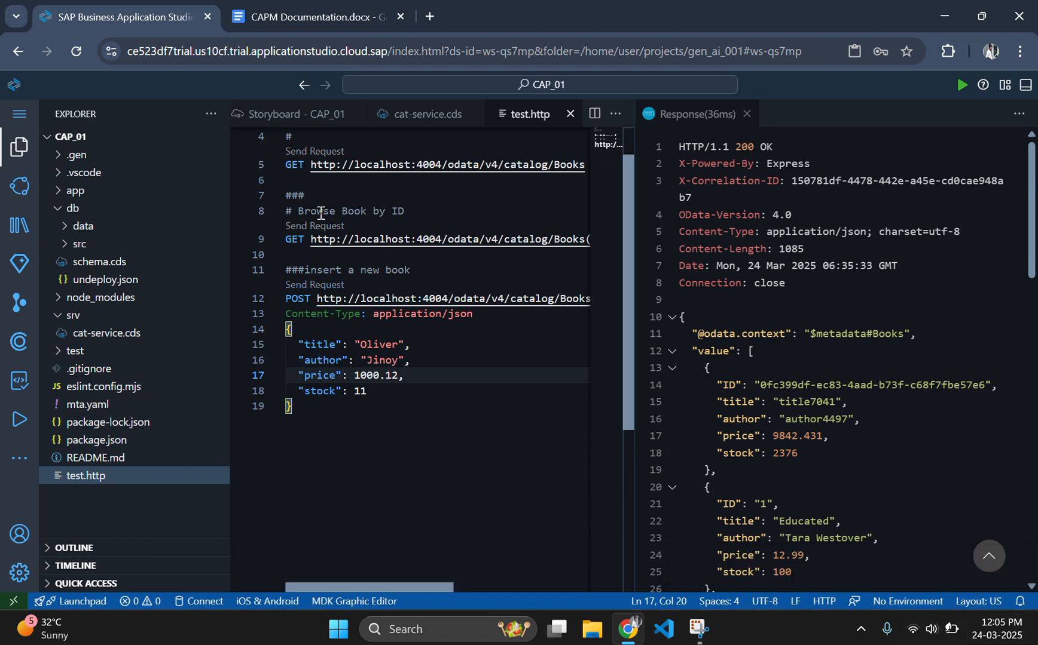
mouse_move(367, 360)
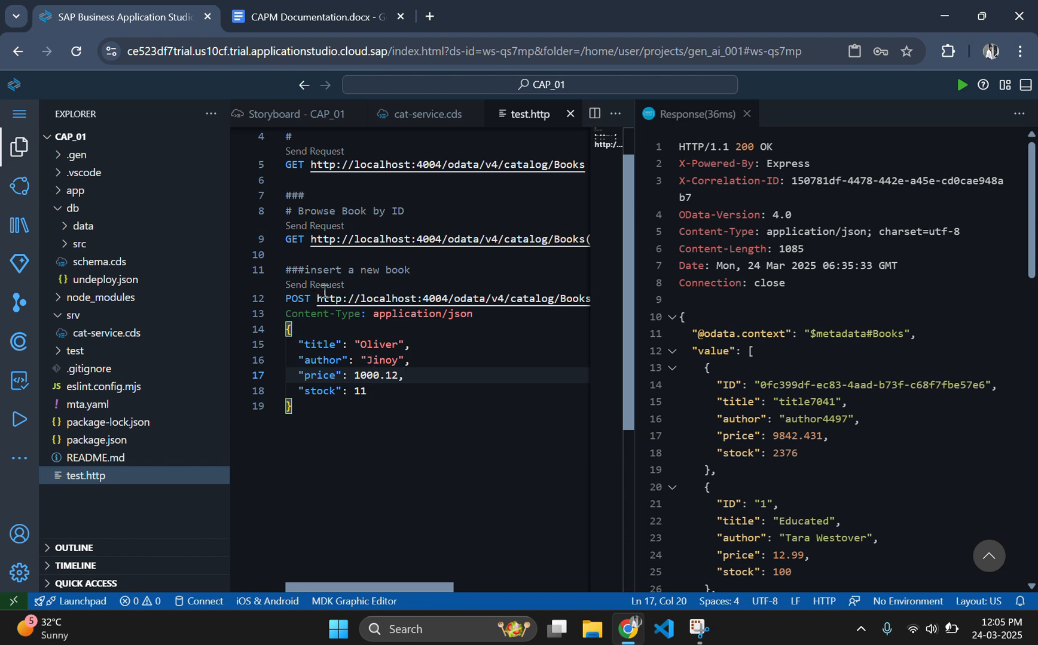
Step: Send the insert-book POST, resend after fixing body spacing, and review cat-service.cds after the 405 error
click(317, 287)
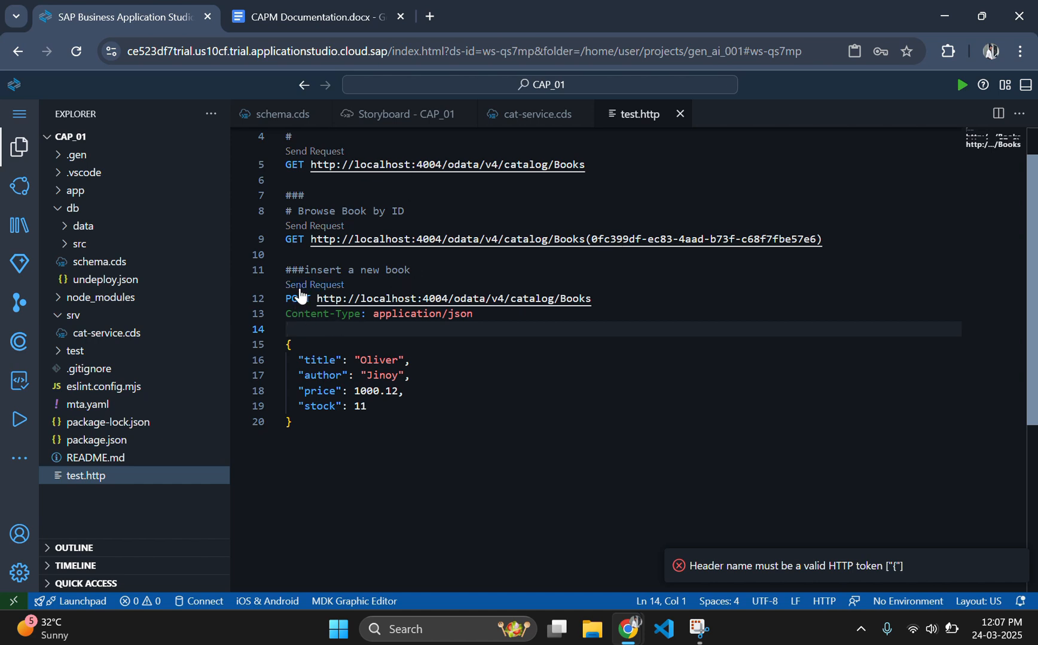
click(314, 286)
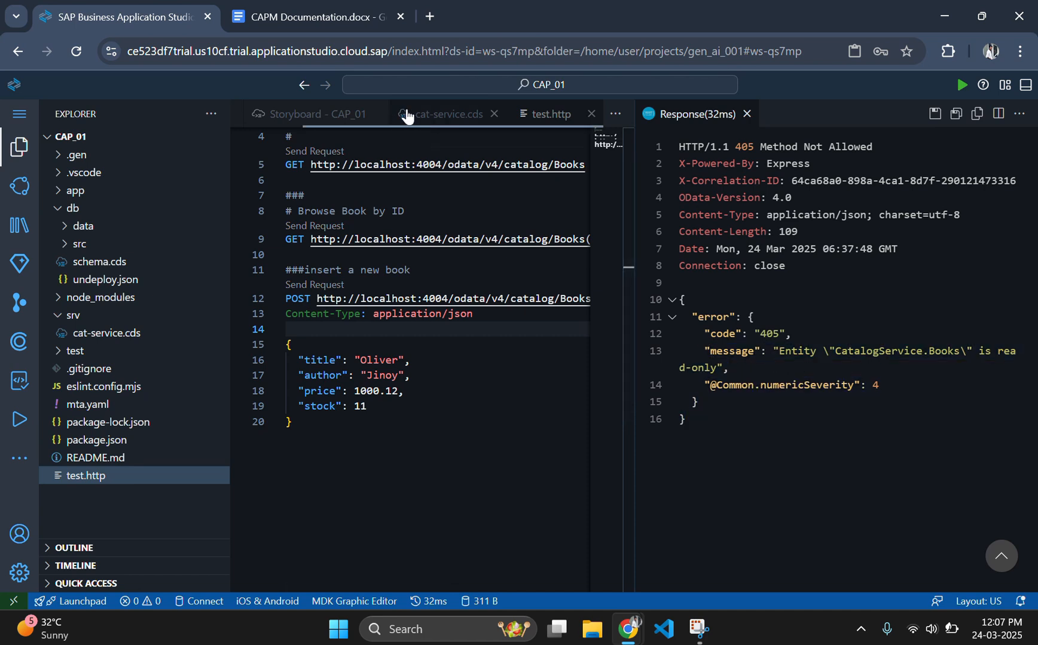
click(441, 114)
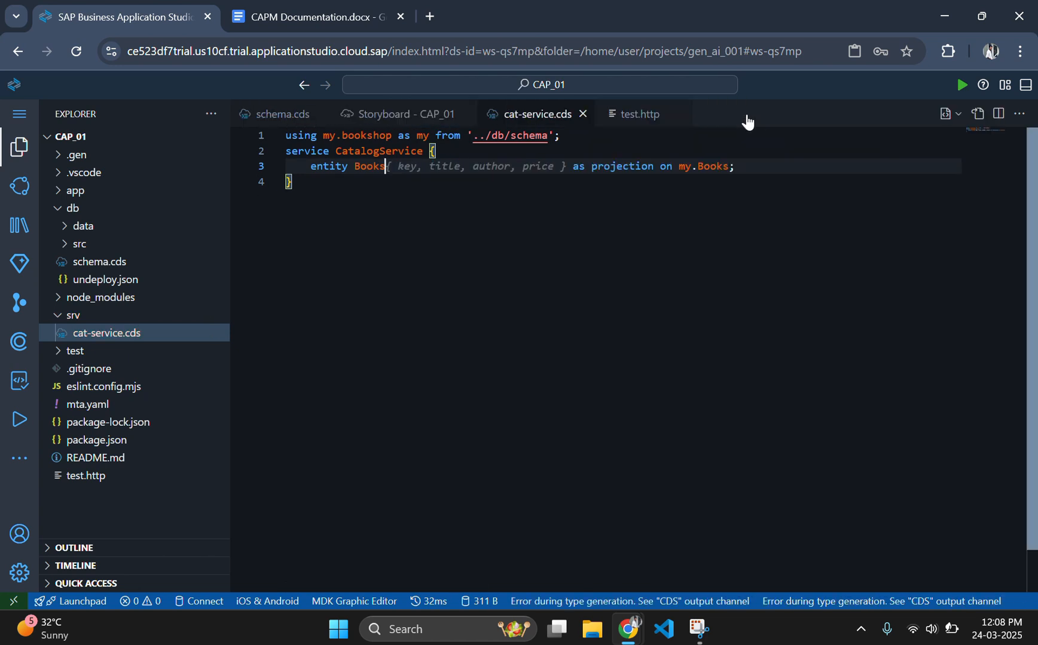
click(637, 114)
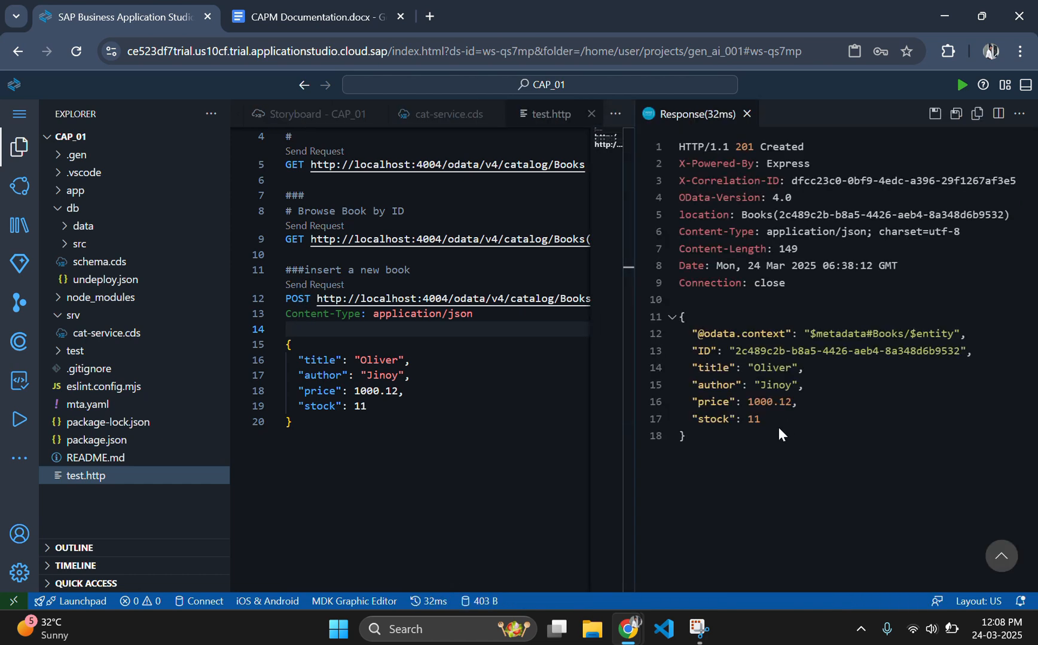
Step: Re-run the GET Books request and highlight the newly created Oliver record in the response
drag(688, 333, 759, 420)
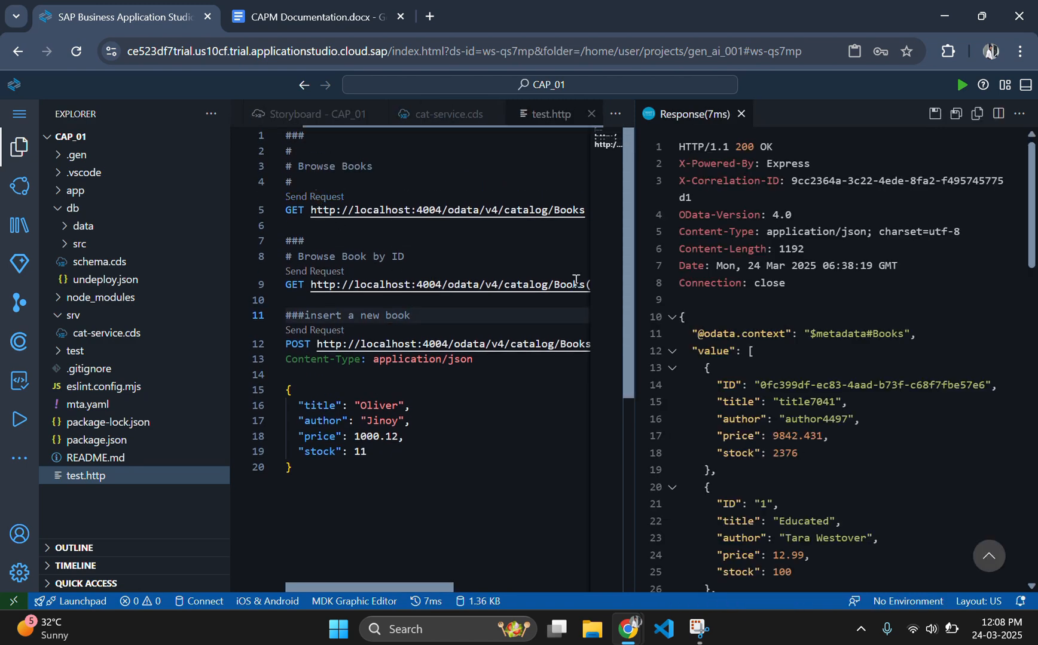
scroll(down, 3)
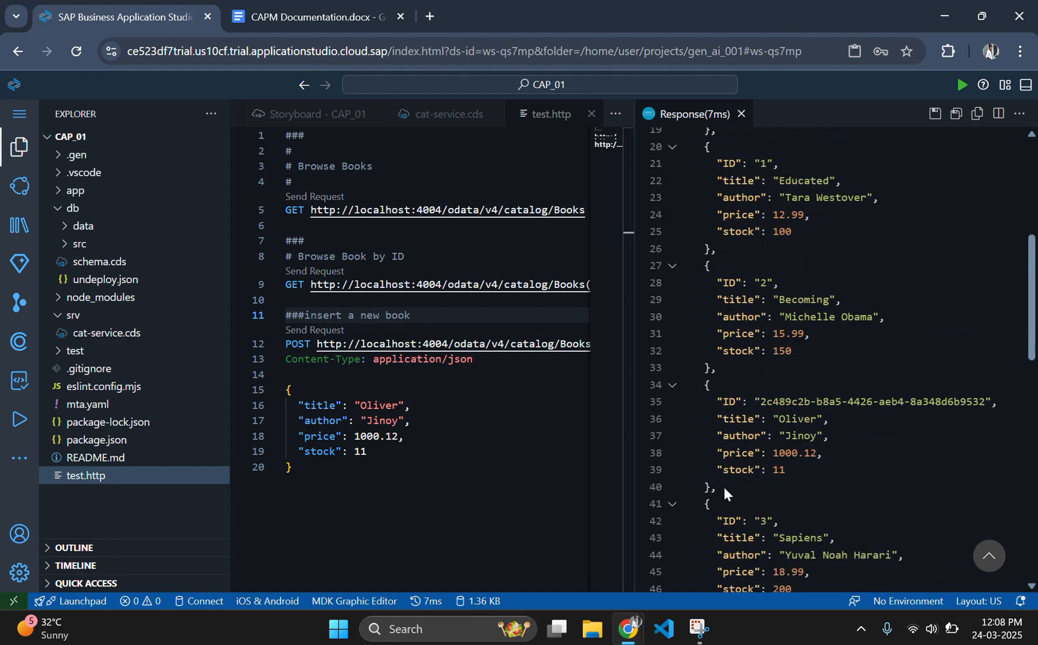
drag(718, 401, 713, 487)
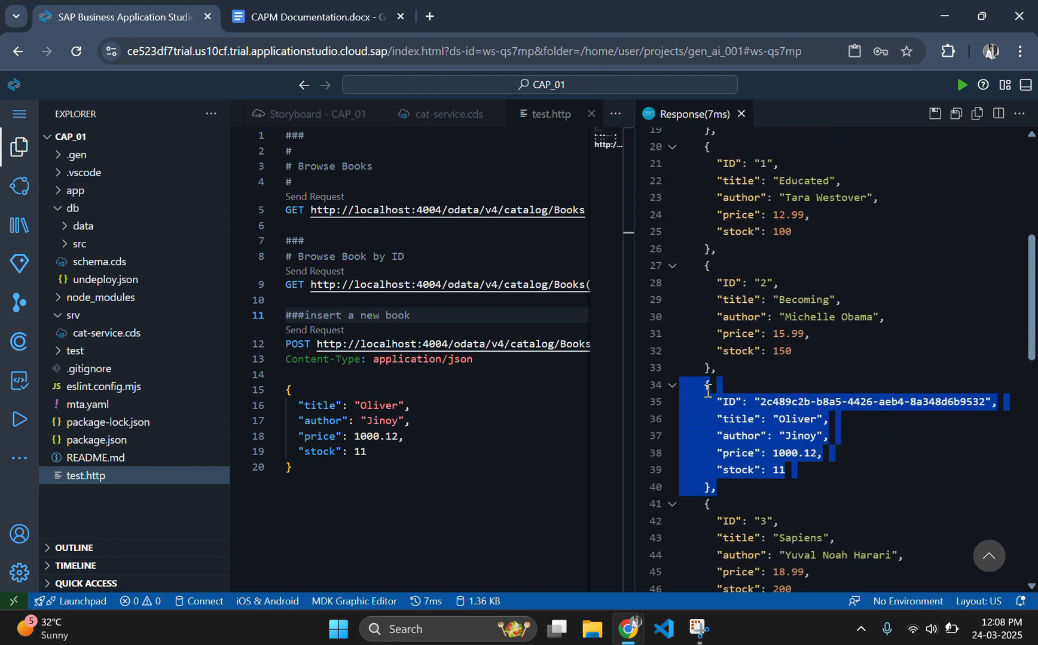
click(365, 437)
text( 2)
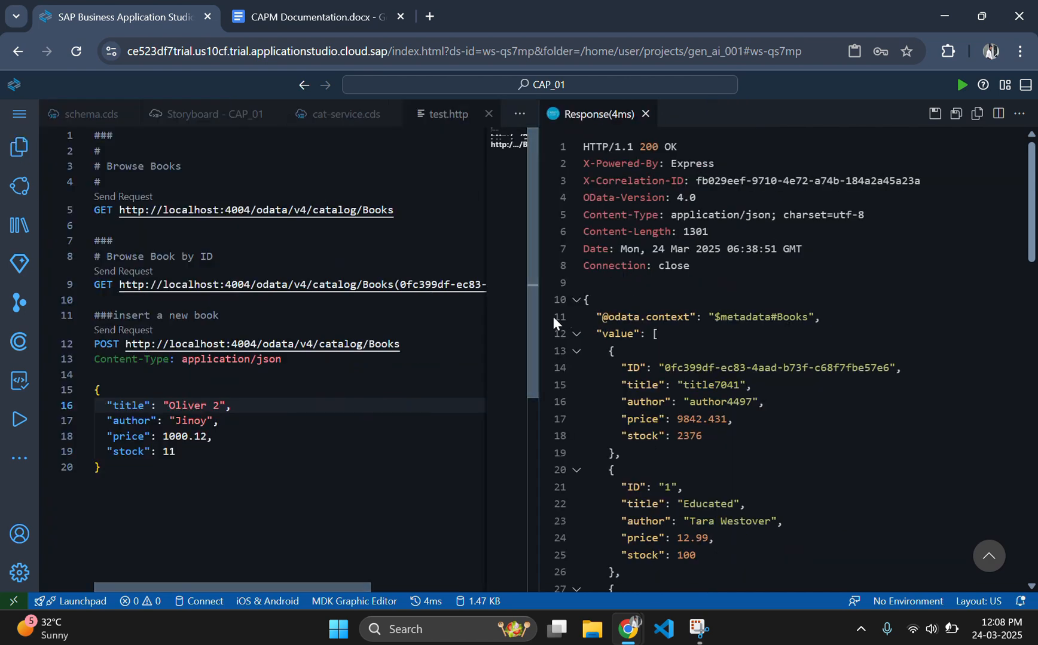
Step: Scroll the Books response to confirm the Oliver 2 record alongside Oliver
scroll(down, 3)
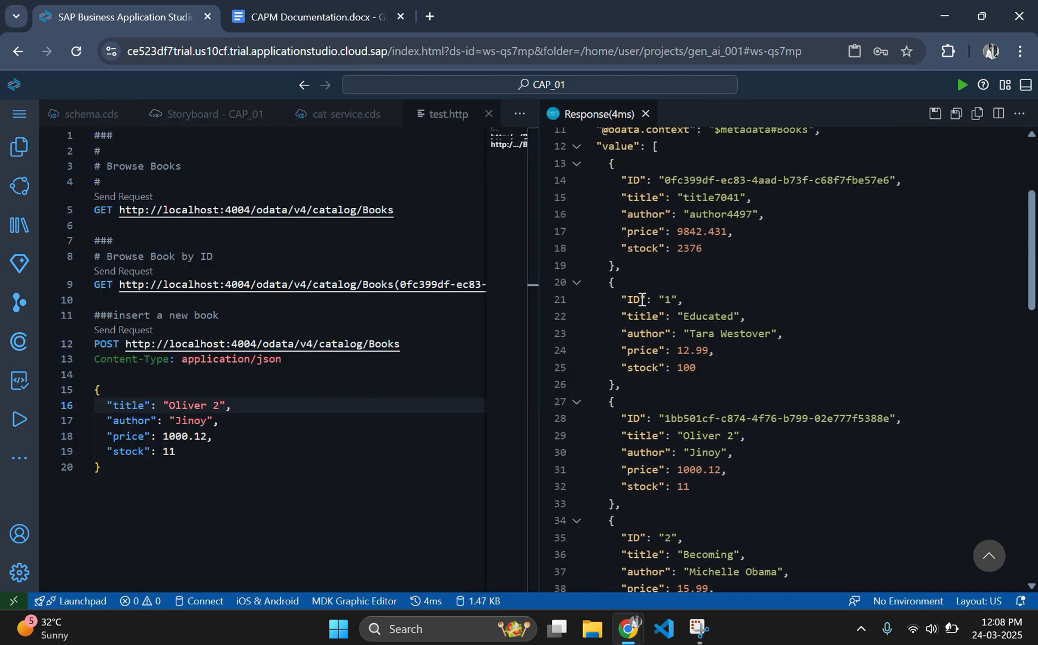
scroll(down, 3)
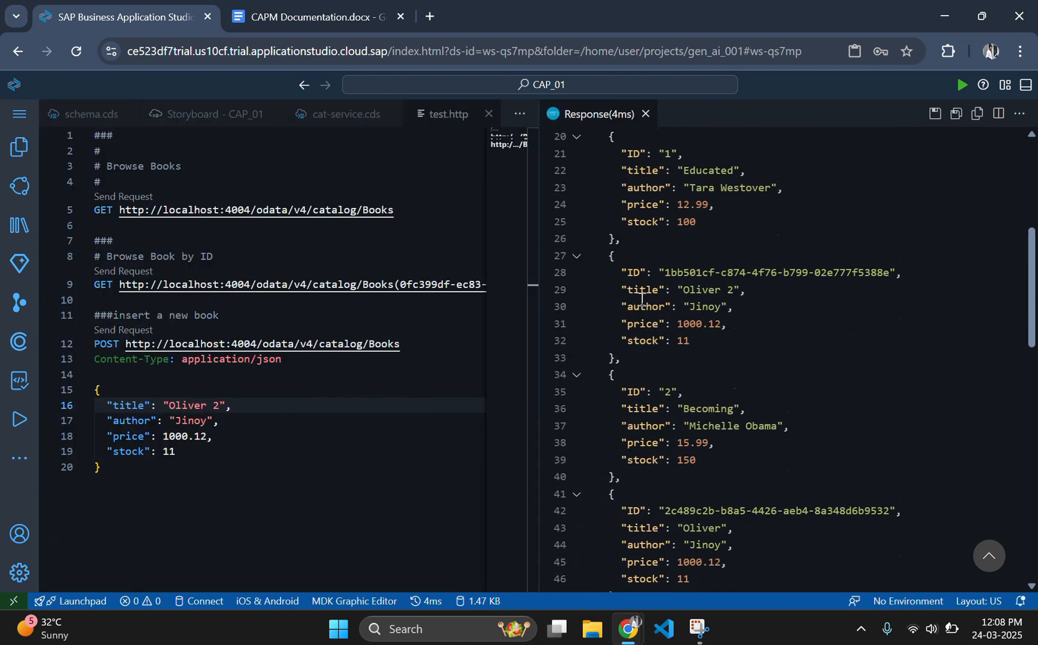
Step: Write a '###update a book' comment heading below the insert request
scroll(down, 3)
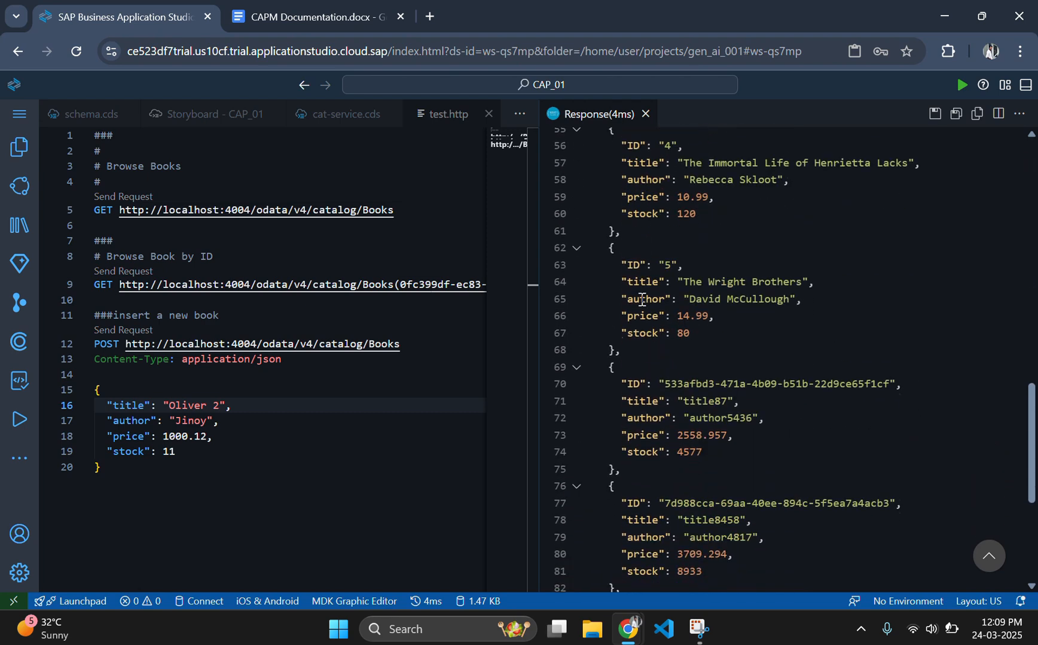
scroll(down, 3)
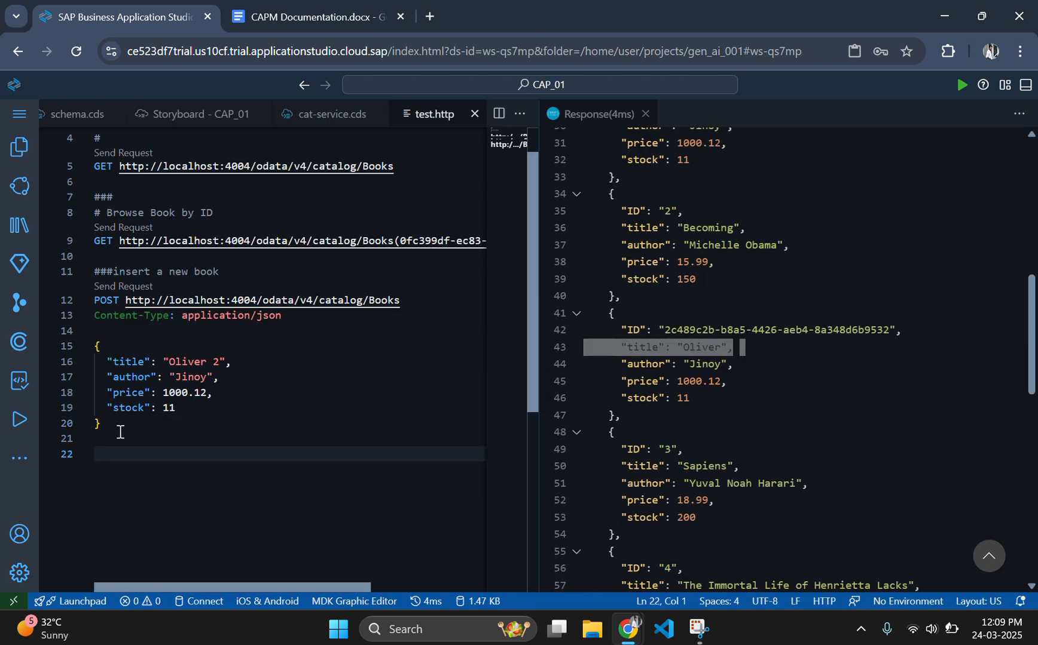
text(###u)
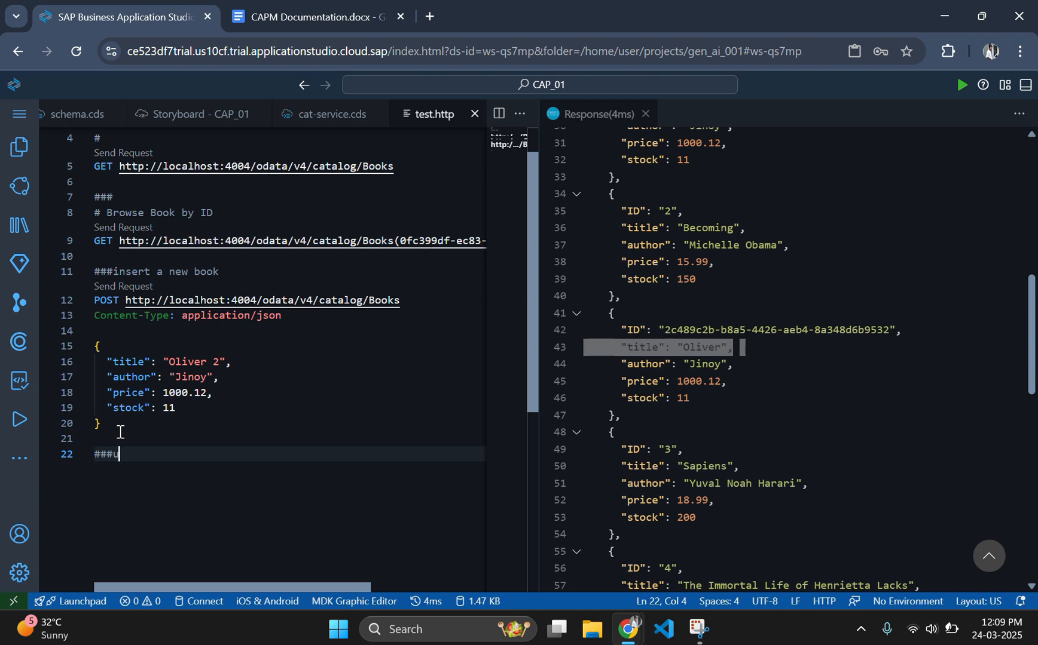
text(pdate a)
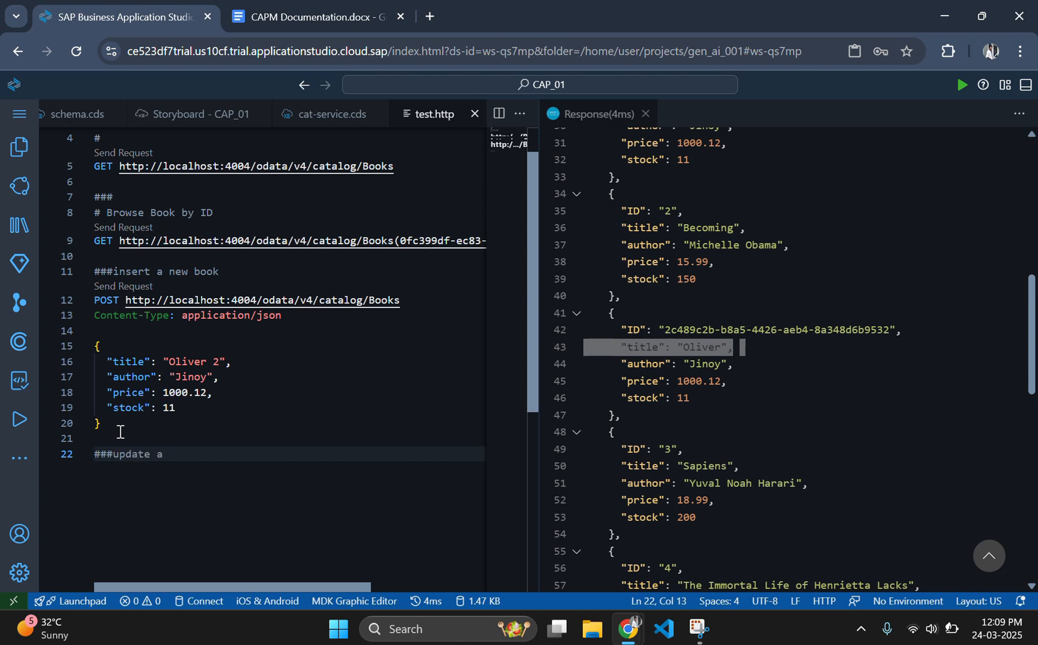
text(book)
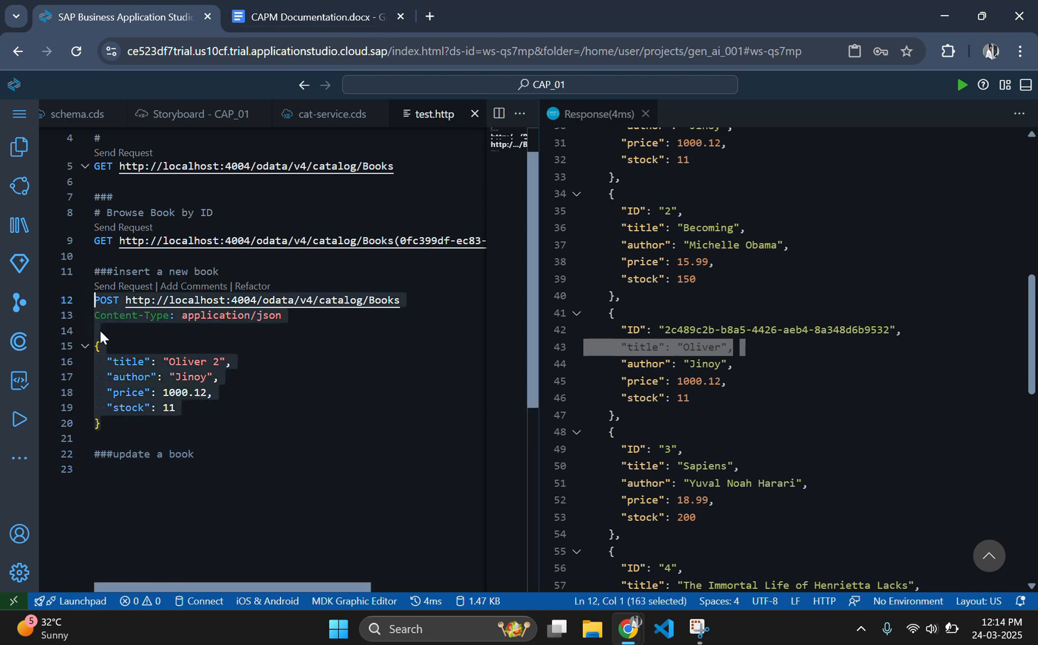
Step: Add a POST to /odata/v4/catalog/Books targeting the Oliver book's copied ID
click(109, 468)
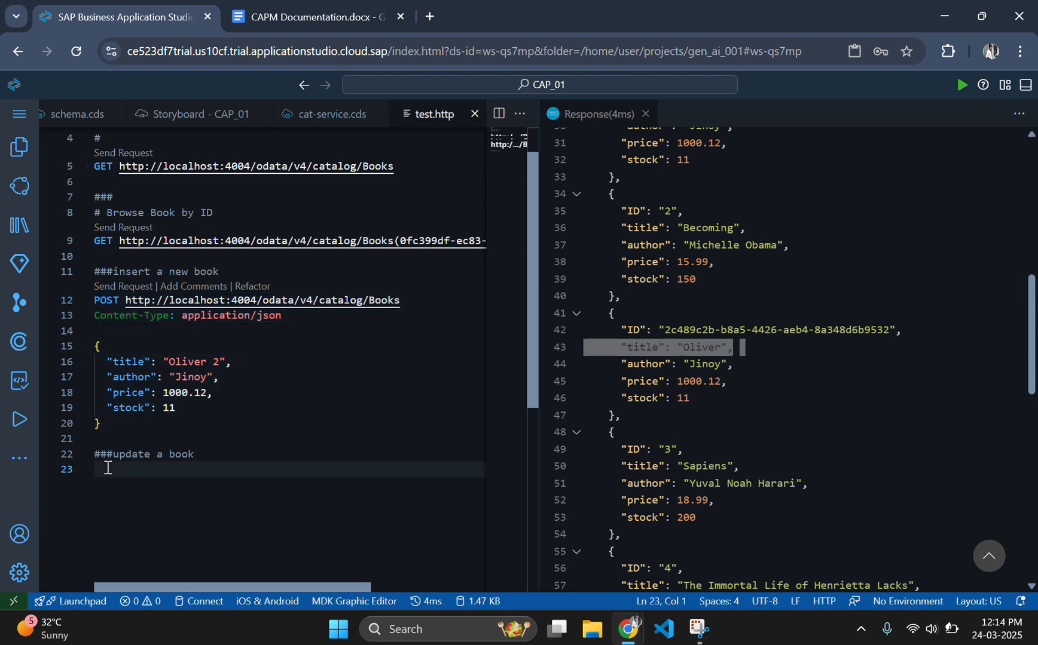
text(POST http://localhost:4004/odata/v4/catalog/Books)
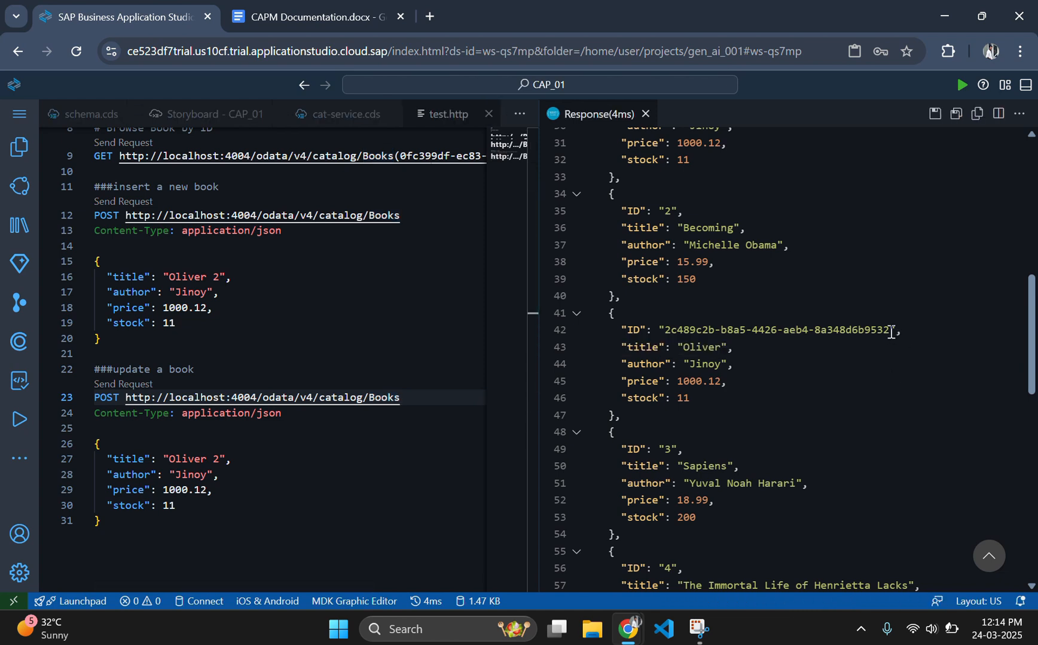
drag(668, 330, 890, 330)
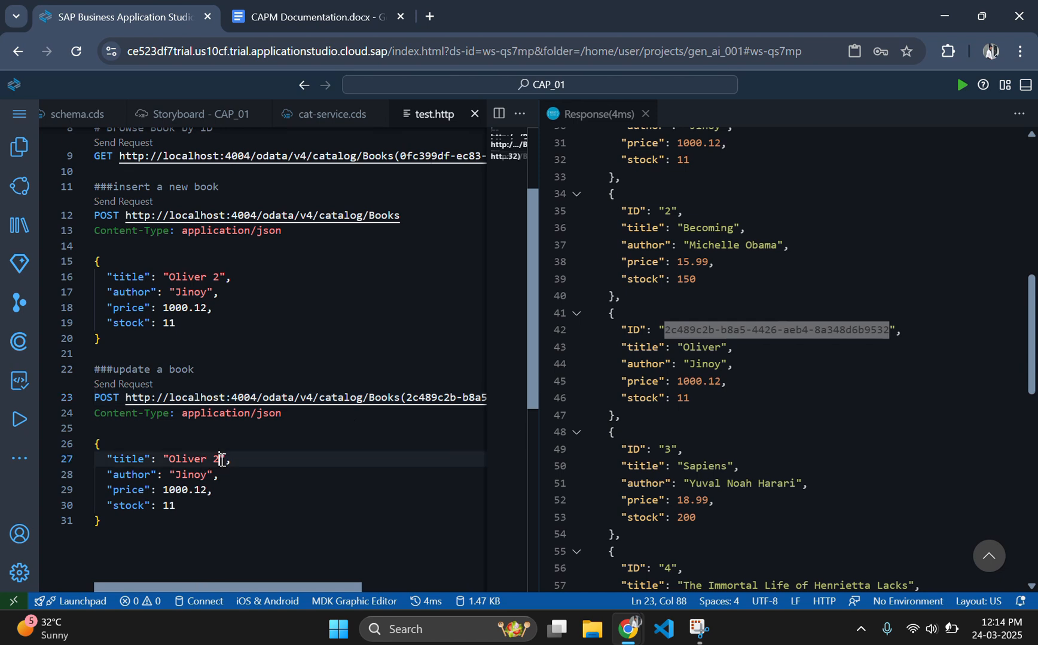
Step: Set the update body's title to Atomic Habbits and author to Nikhil
double_click(186, 459)
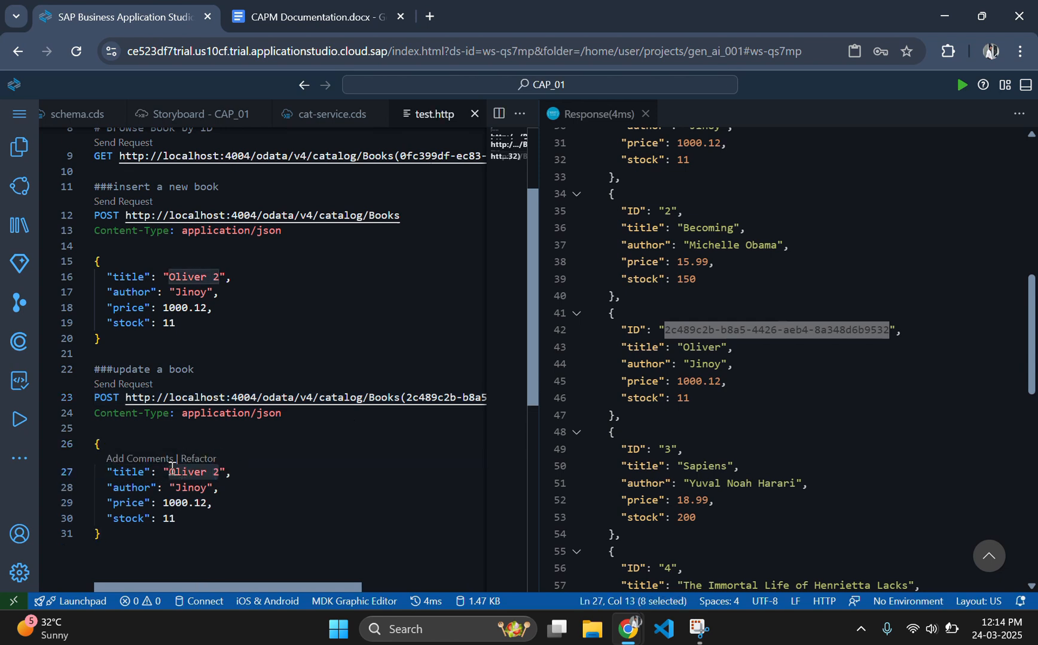
text(Atomic)
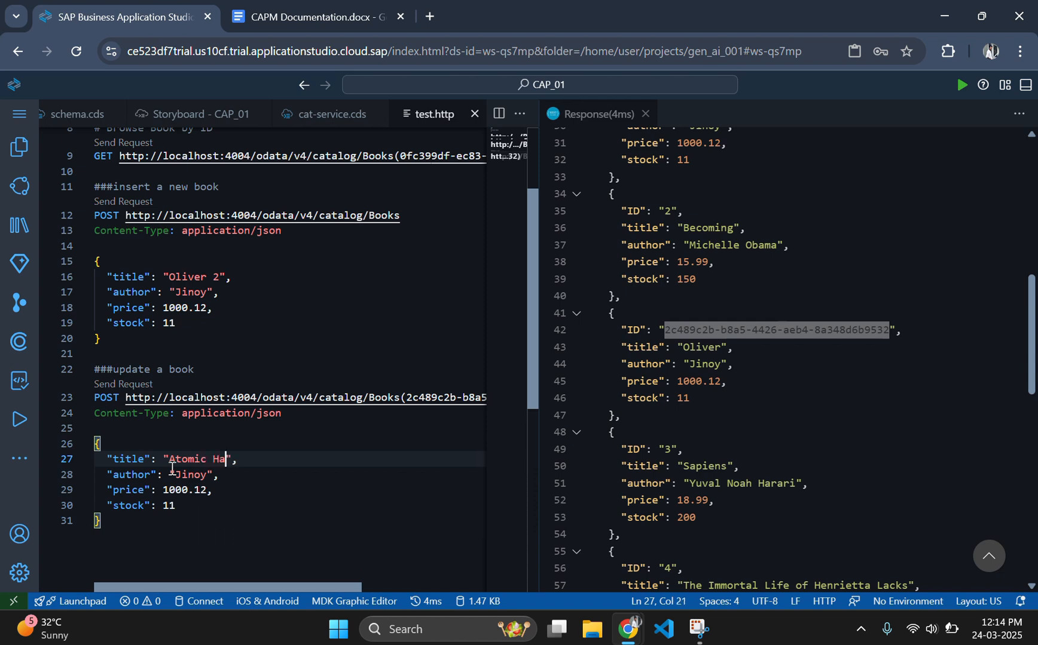
text(bbits)
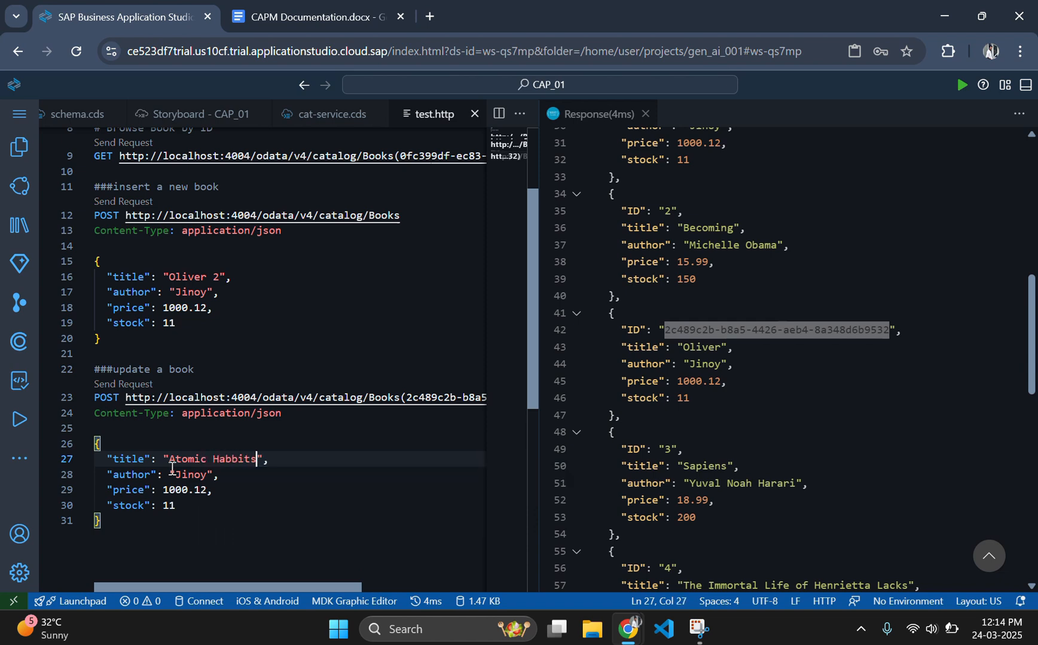
text(Nikhil)
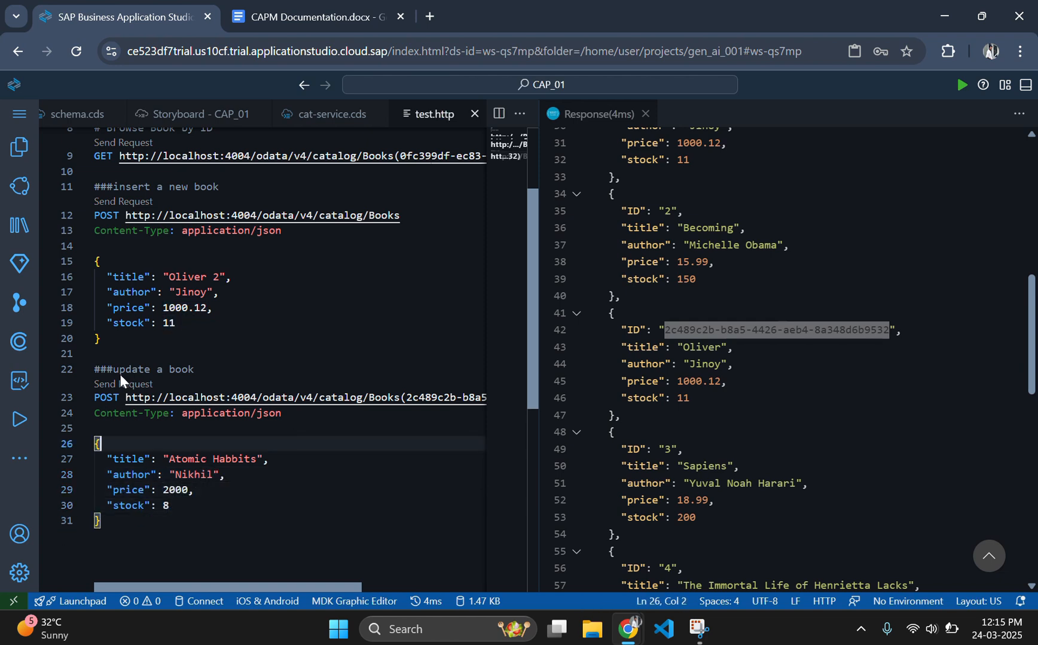
Step: Send the update request, which returns 405 Method Not Allowed for POST
click(123, 384)
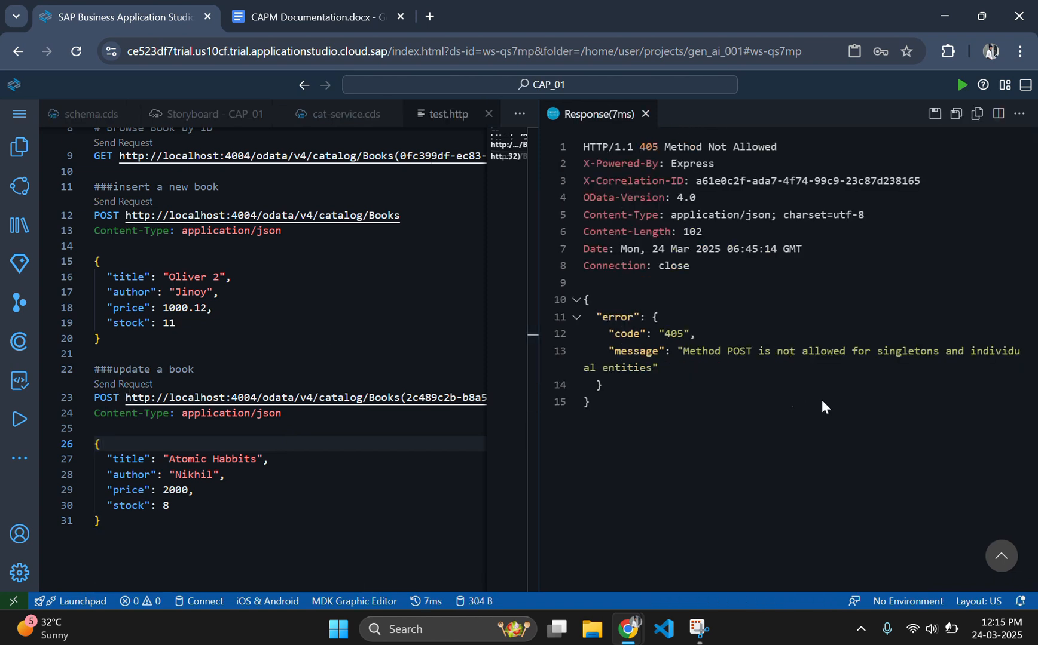
mouse_move(715, 365)
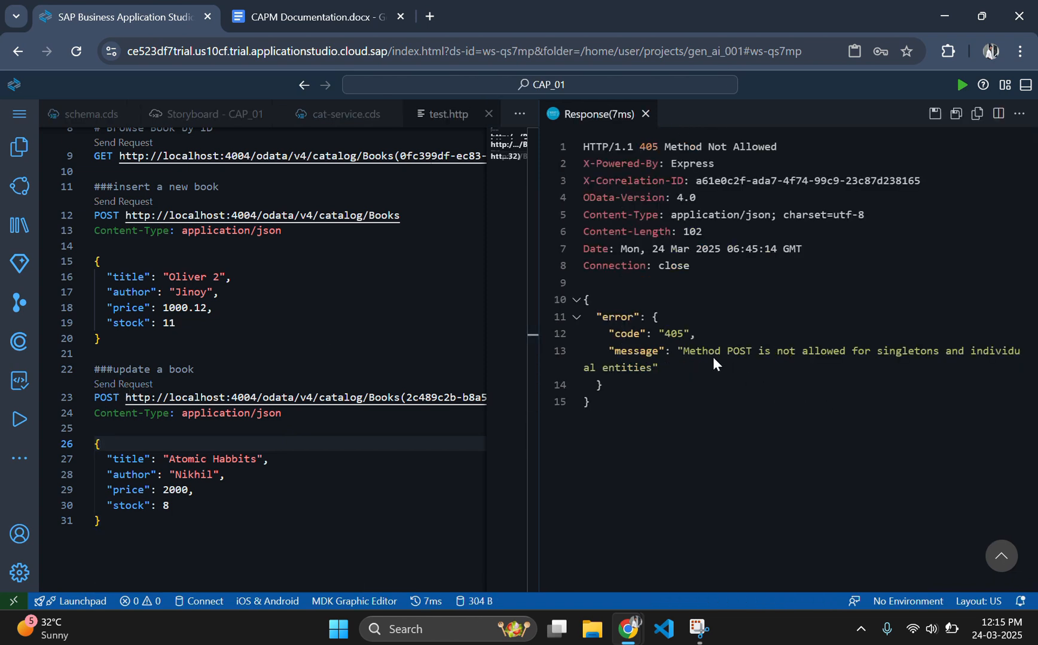
mouse_move(701, 366)
text(ATCH )
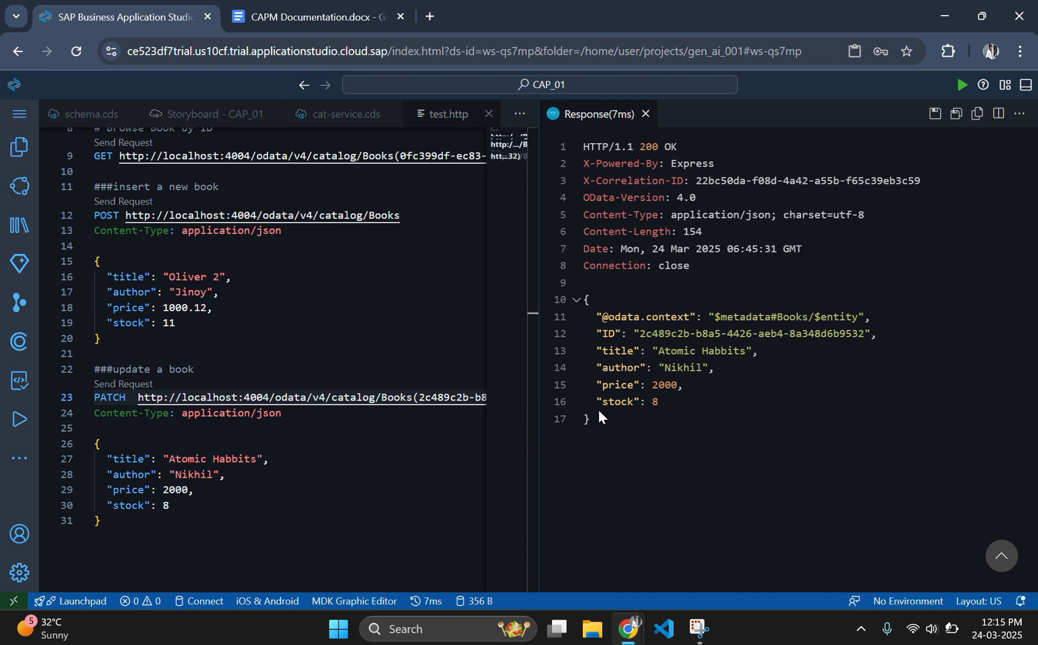
mouse_move(672, 364)
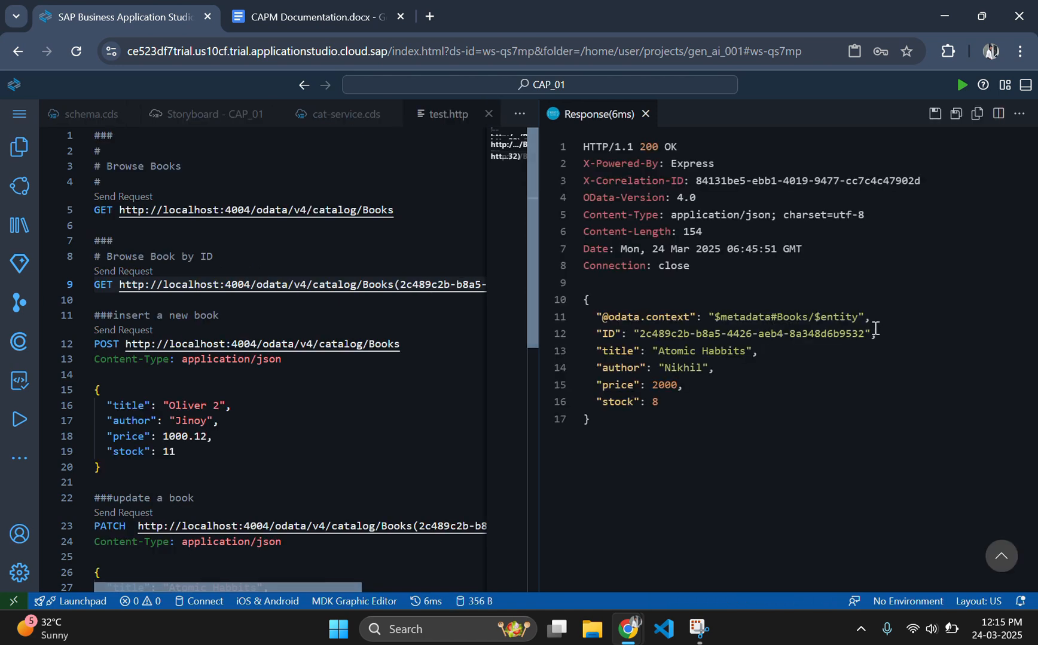
Step: Re-send the GET Books request and highlight the updated Atomic Habbits entry (Nikhil, price 2000, stock 8)
drag(603, 316, 659, 402)
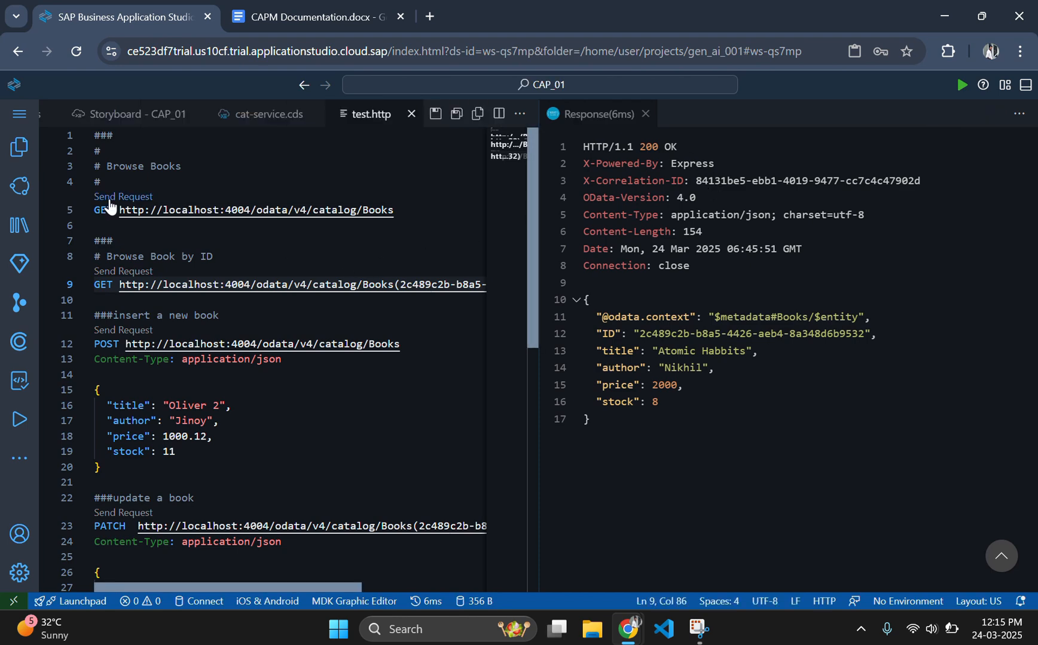
click(123, 197)
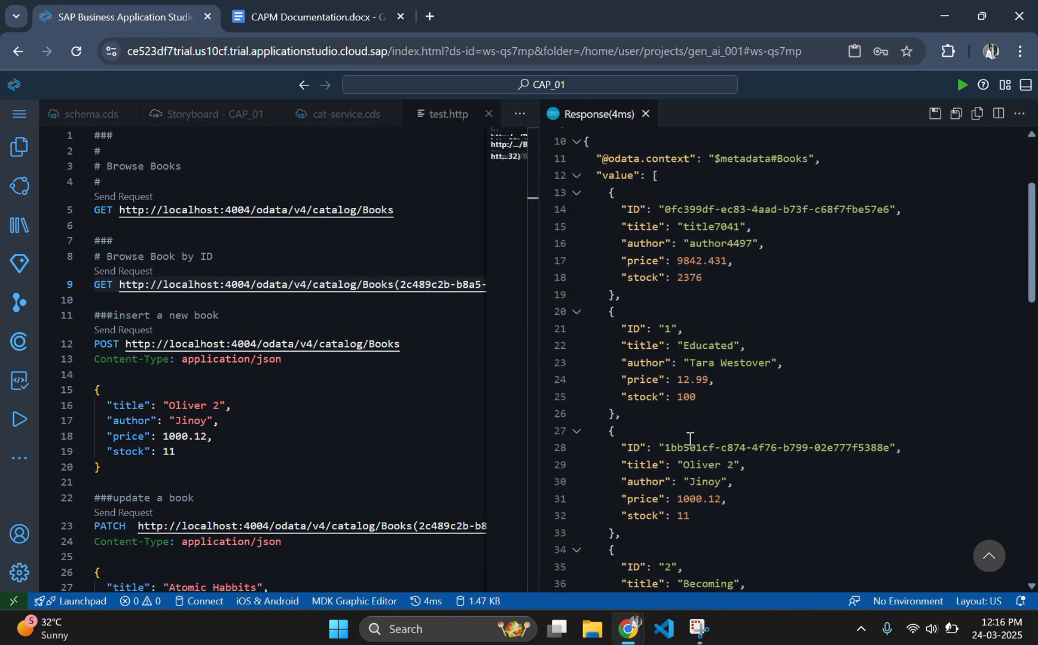
scroll(down, 3)
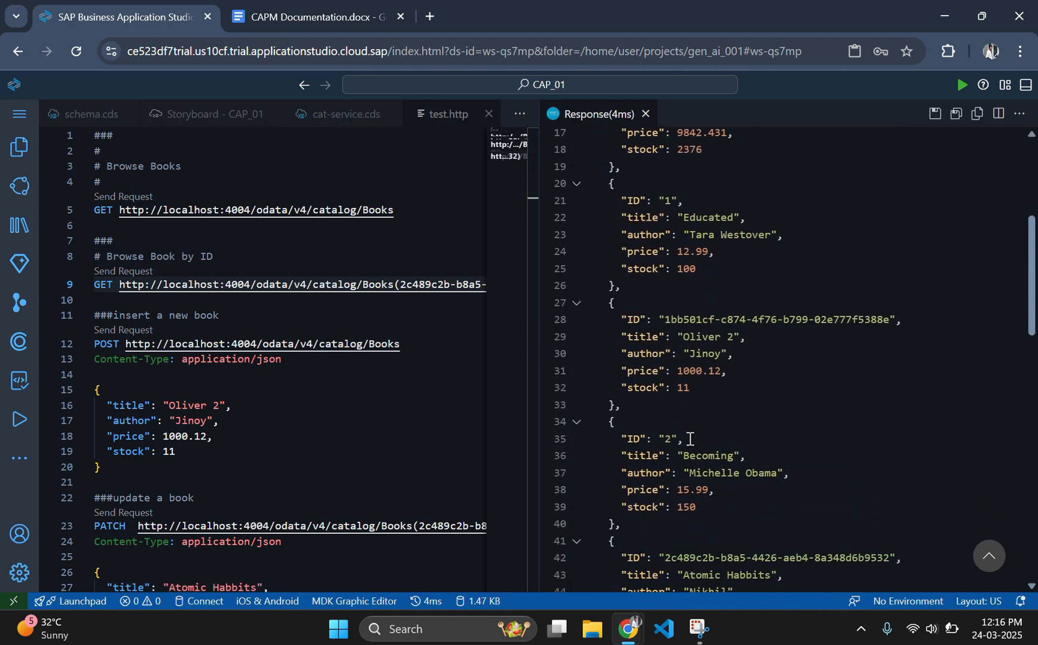
scroll(down, 3)
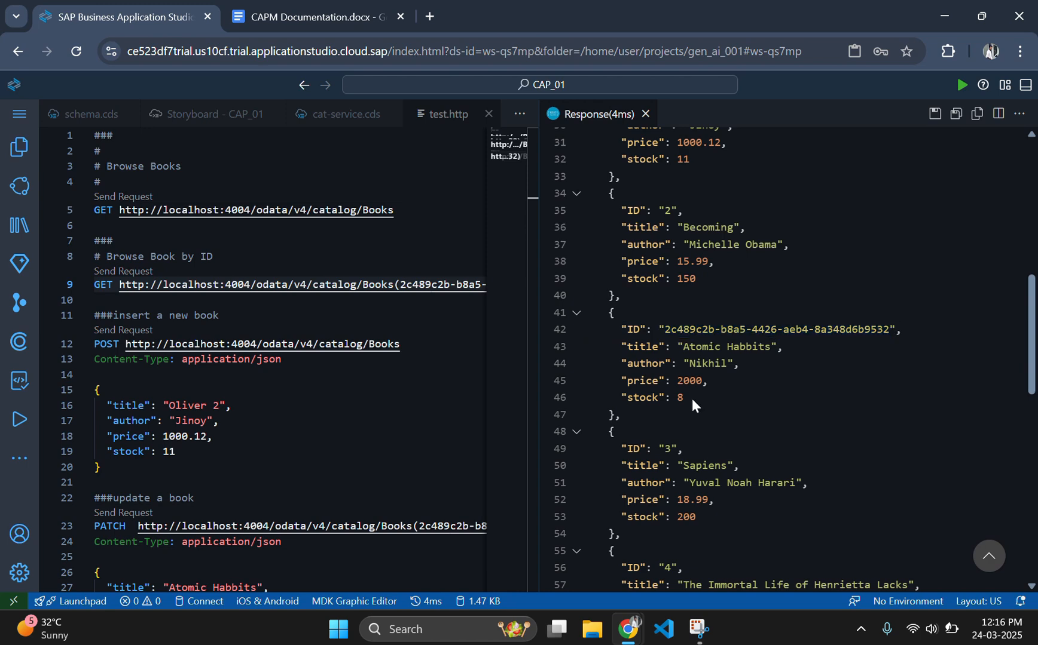
drag(624, 338, 682, 390)
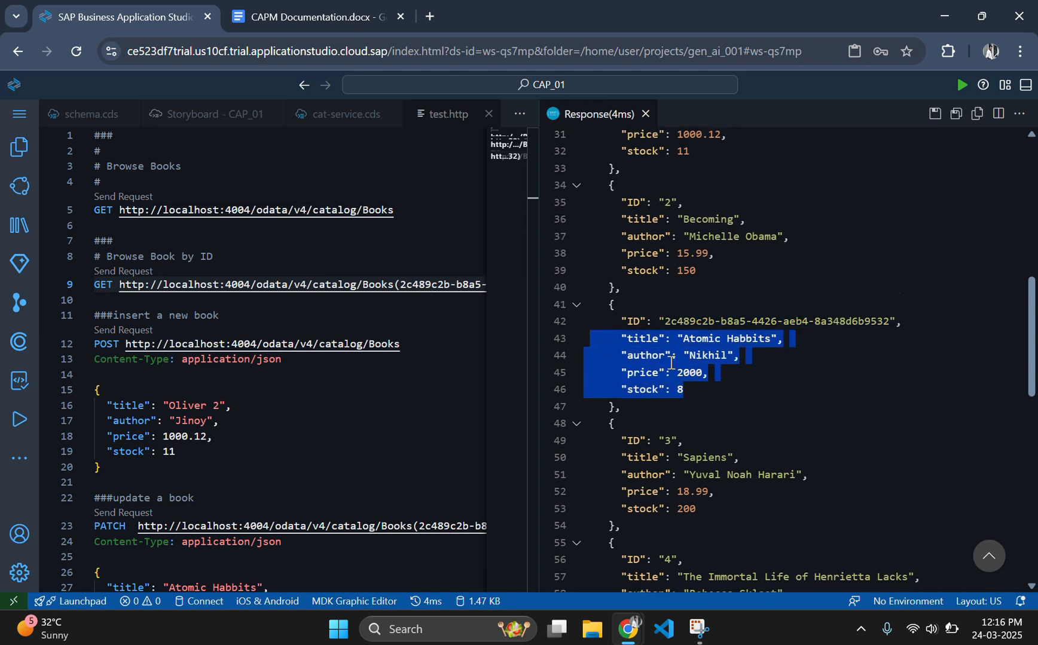
scroll(down, 3)
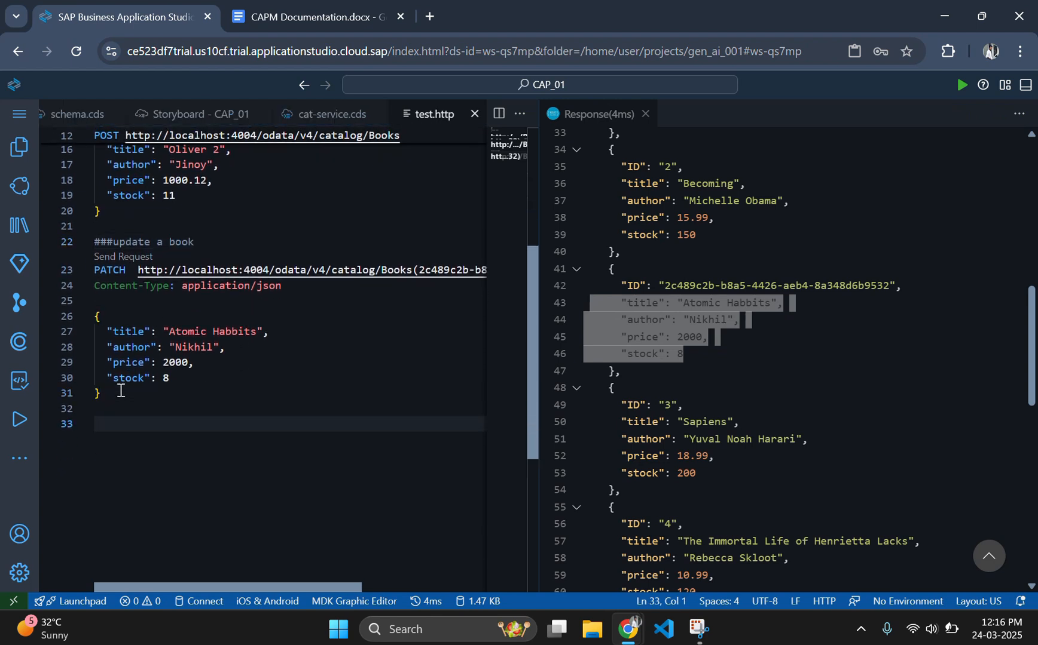
Step: Write a '###Delete a book' DELETE request for book 2c489c2b-b8a5-4426-aeb4-8a348d6b9532 and send it, getting 204 No Content
text(#)
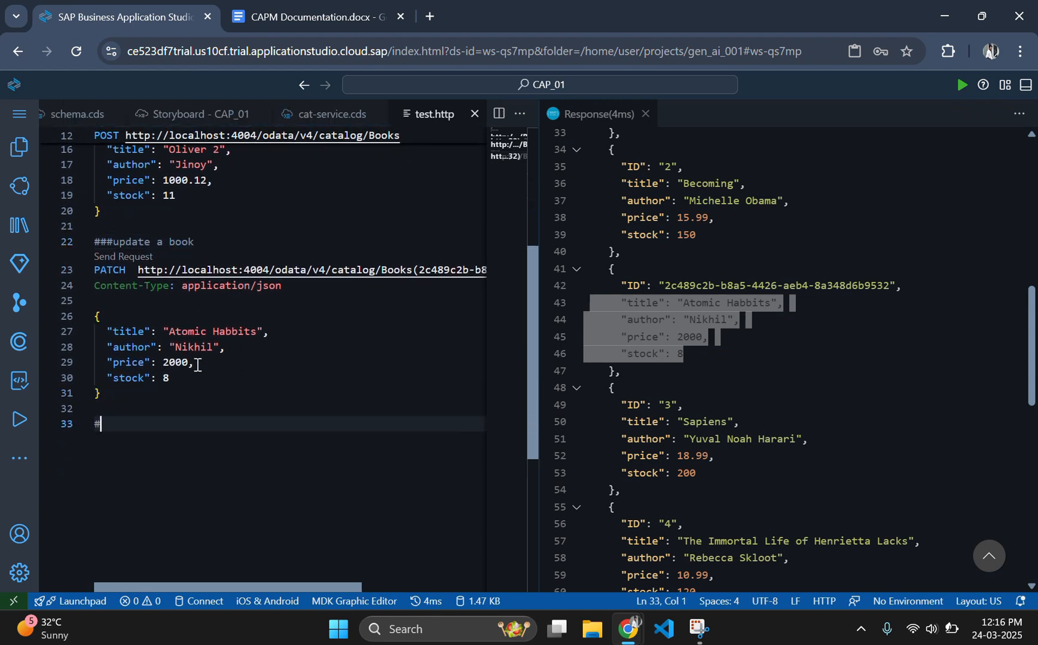
text(##Delete a book)
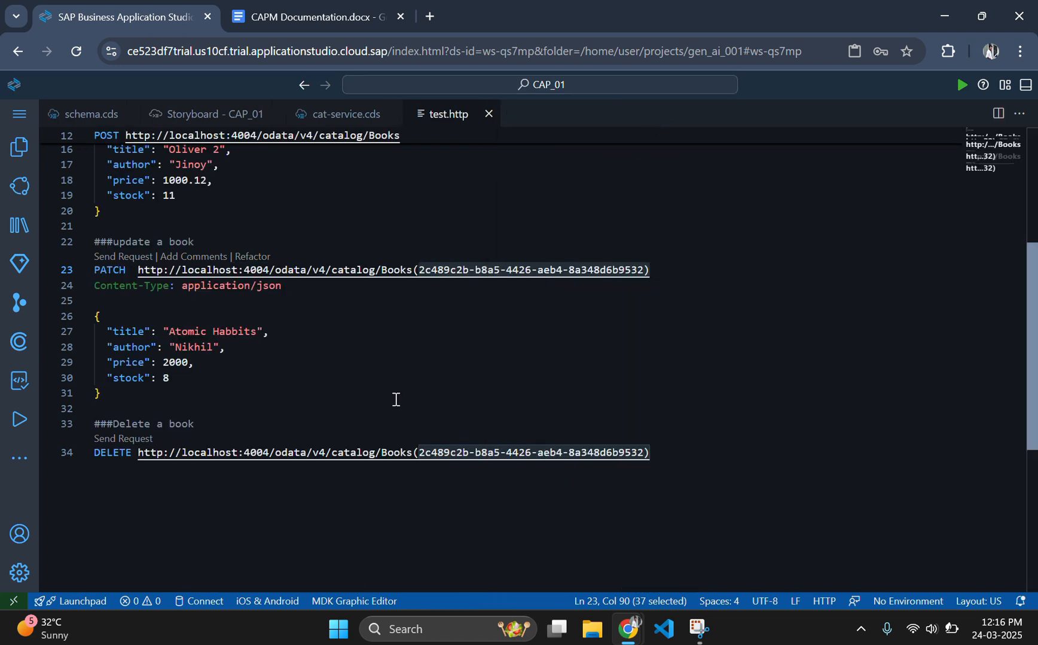
click(615, 453)
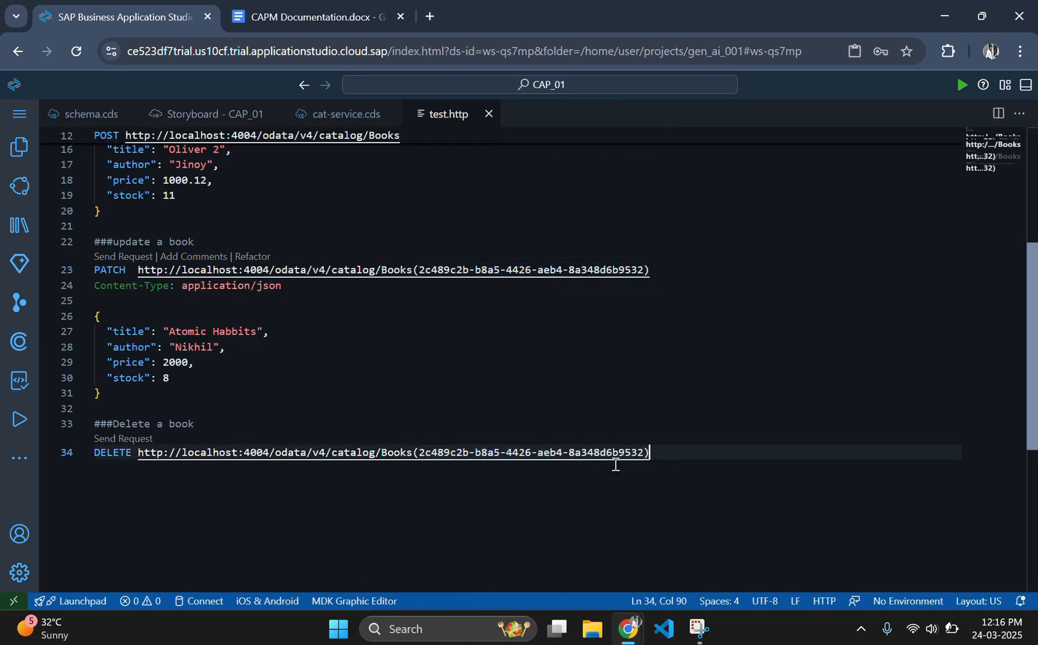
click(122, 438)
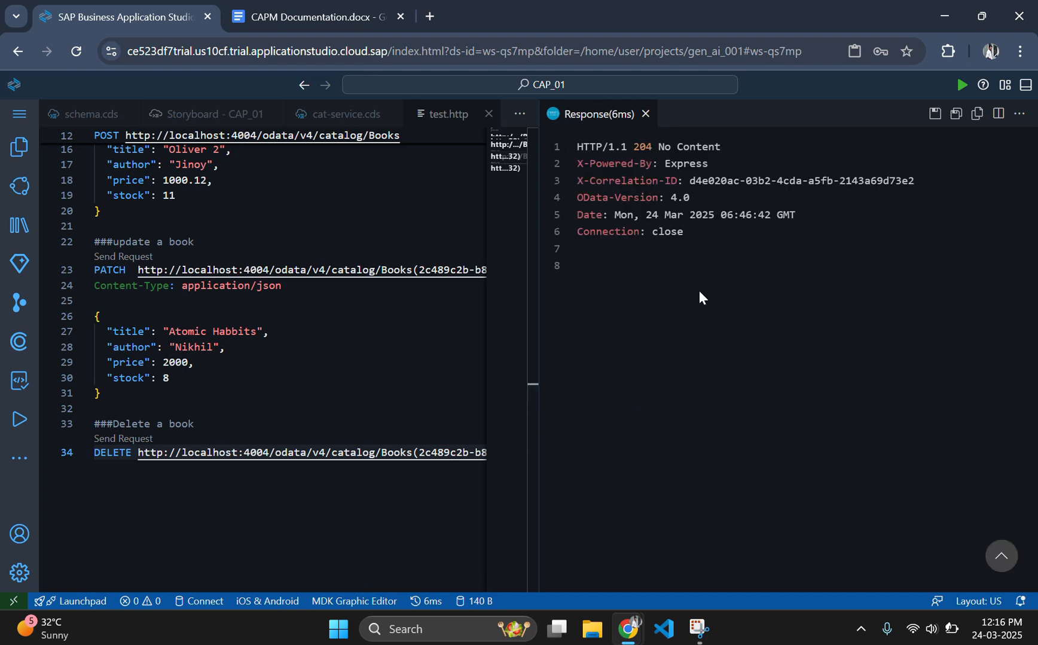
mouse_move(707, 245)
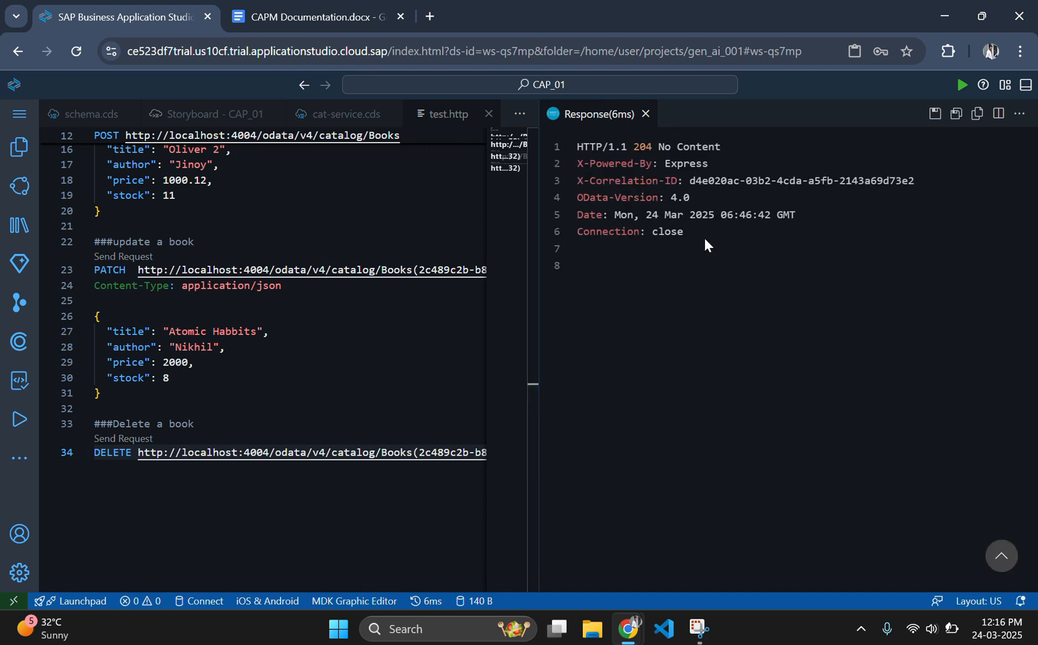
mouse_move(703, 245)
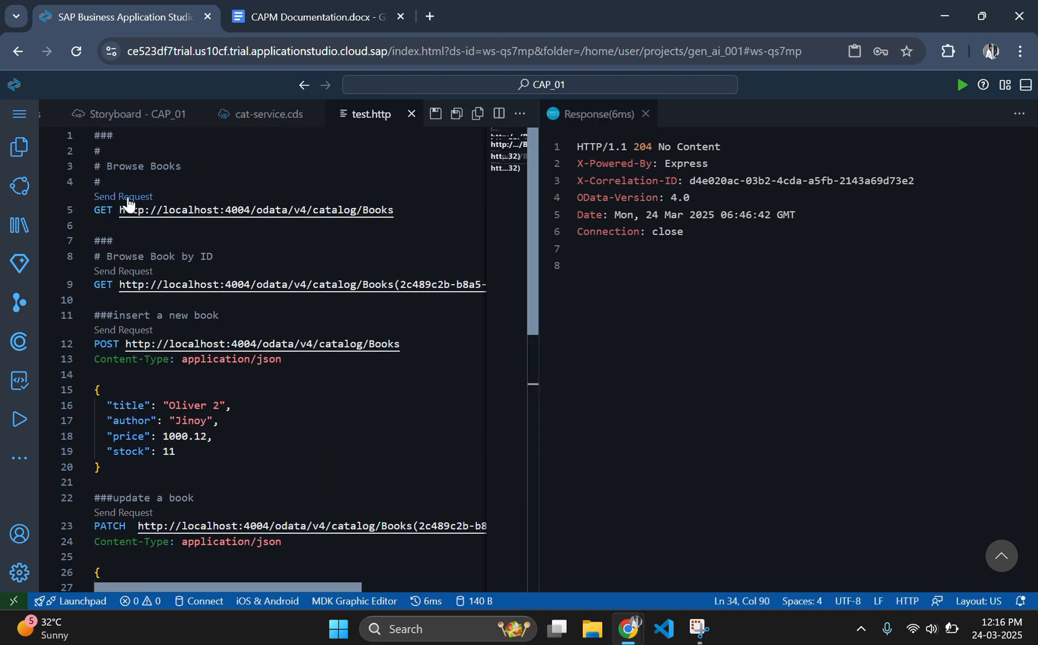
Step: Re-send GET Books, then fetch the deleted book by ID and highlight the 404 Not Found error
click(123, 197)
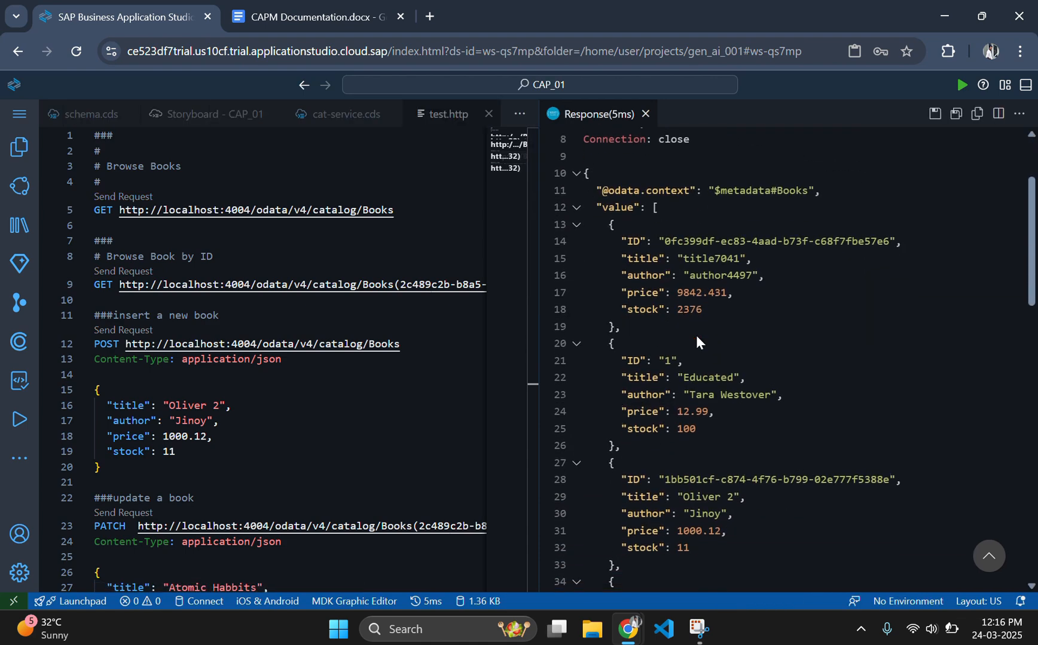
scroll(down, 3)
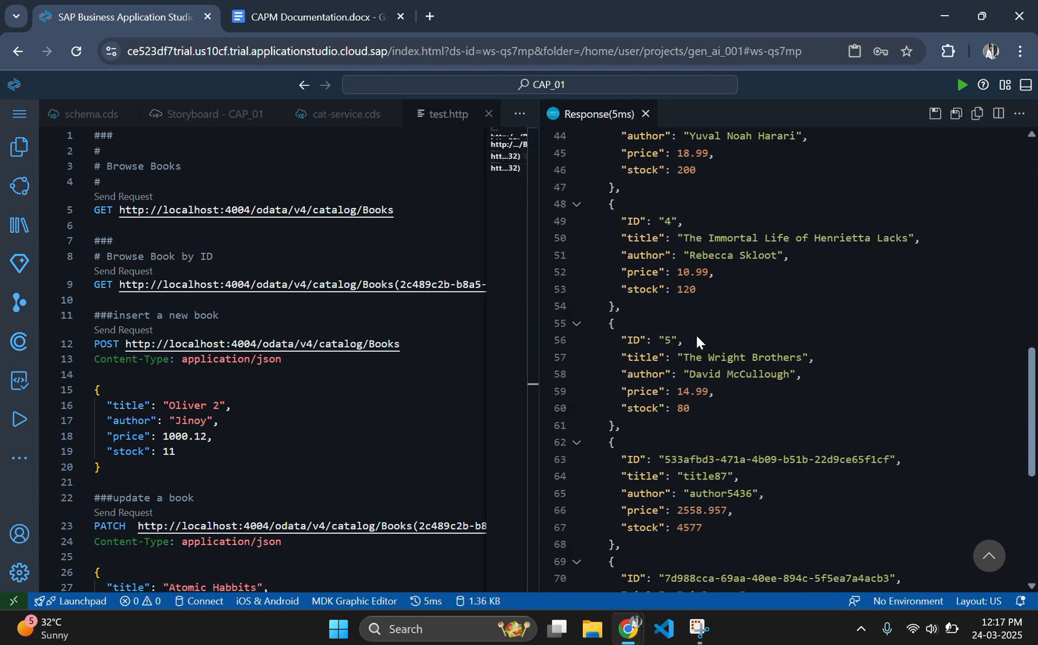
scroll(down, 3)
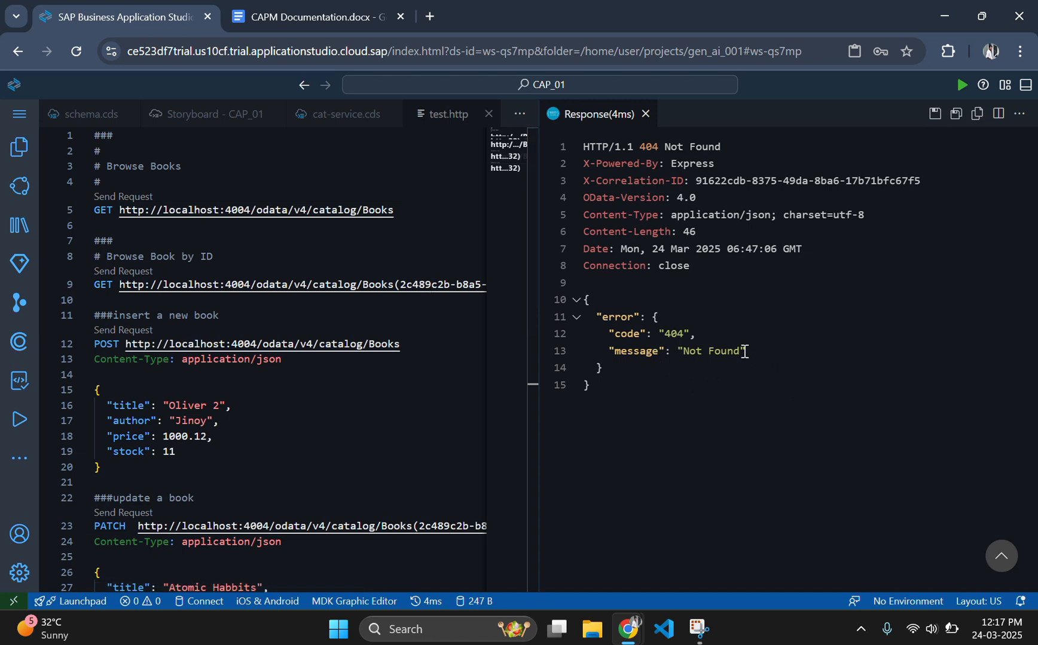
drag(610, 333, 745, 351)
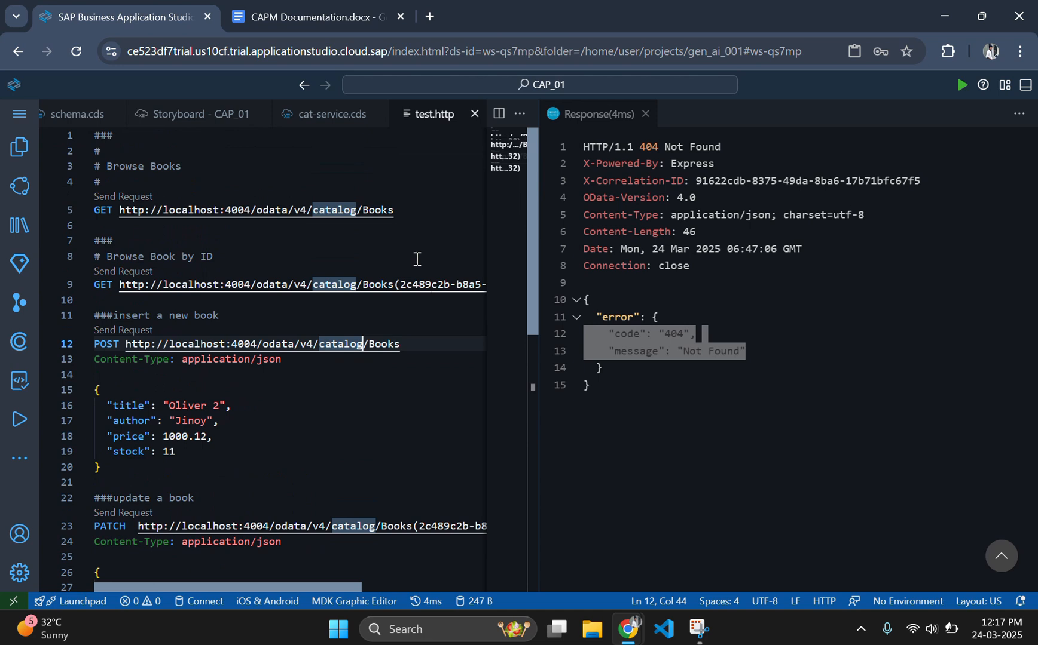
mouse_move(441, 107)
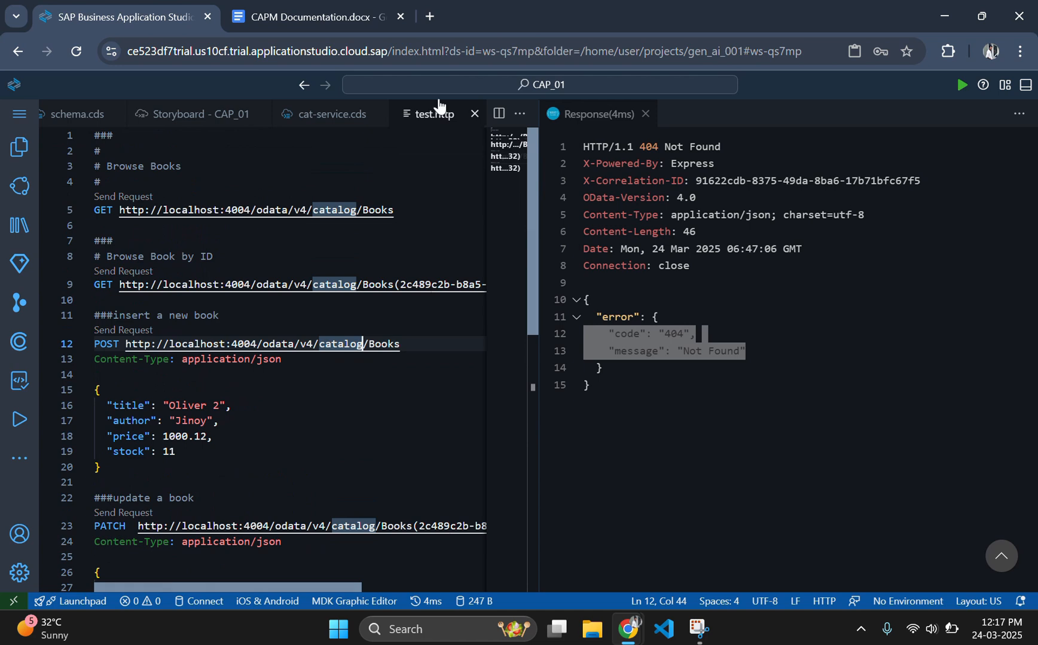
mouse_move(454, 85)
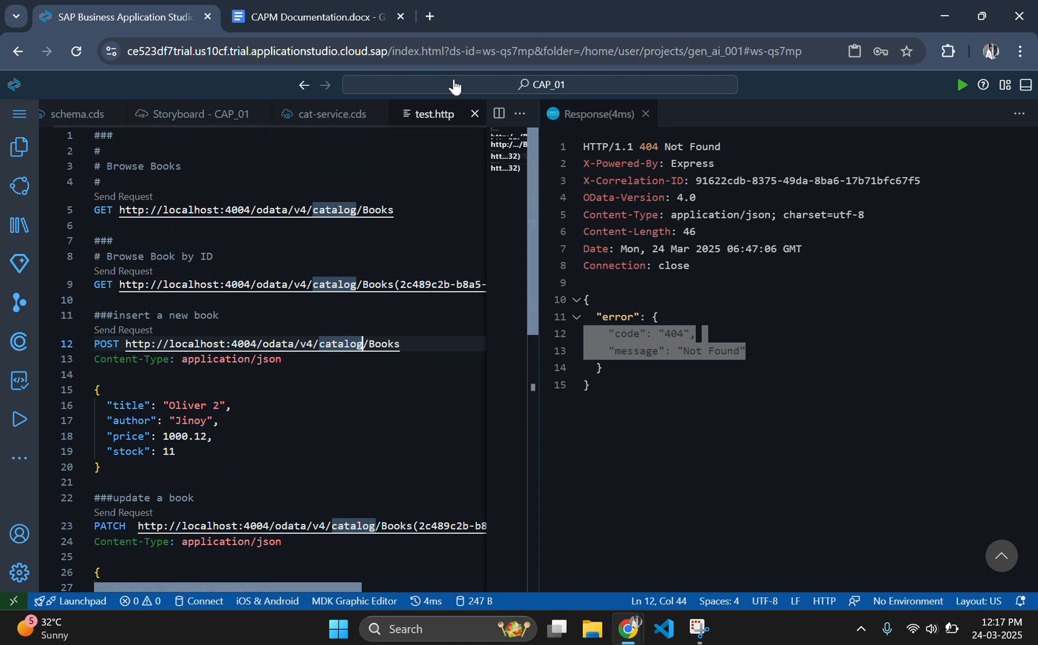